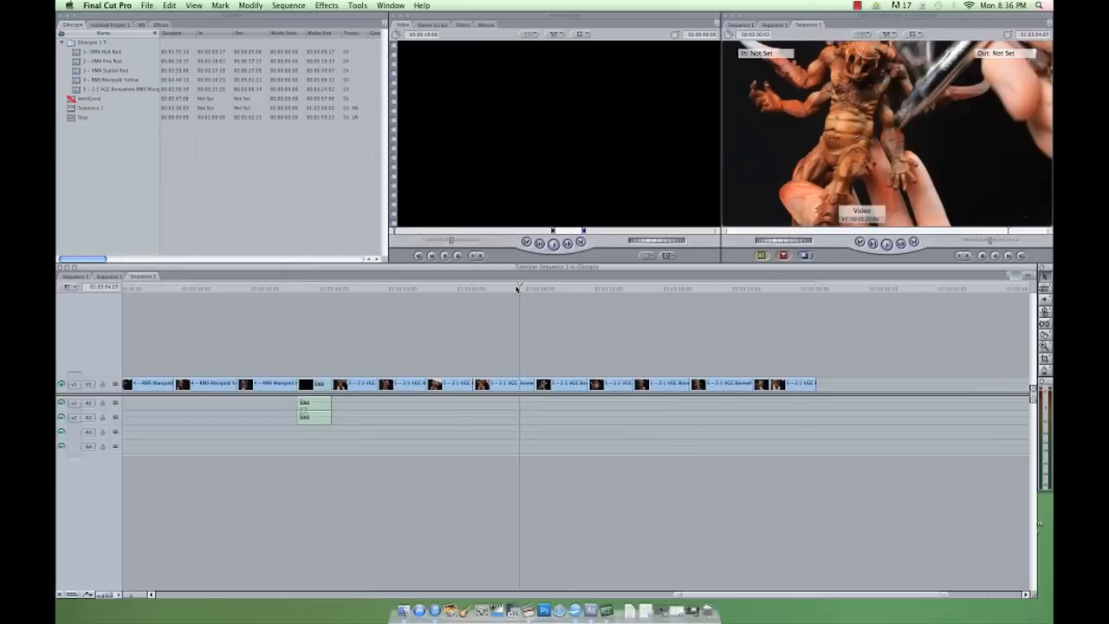
Drag the RGB curve upward in Photoshop Curves to brighten the orange miniature photo
left_click(538, 288)
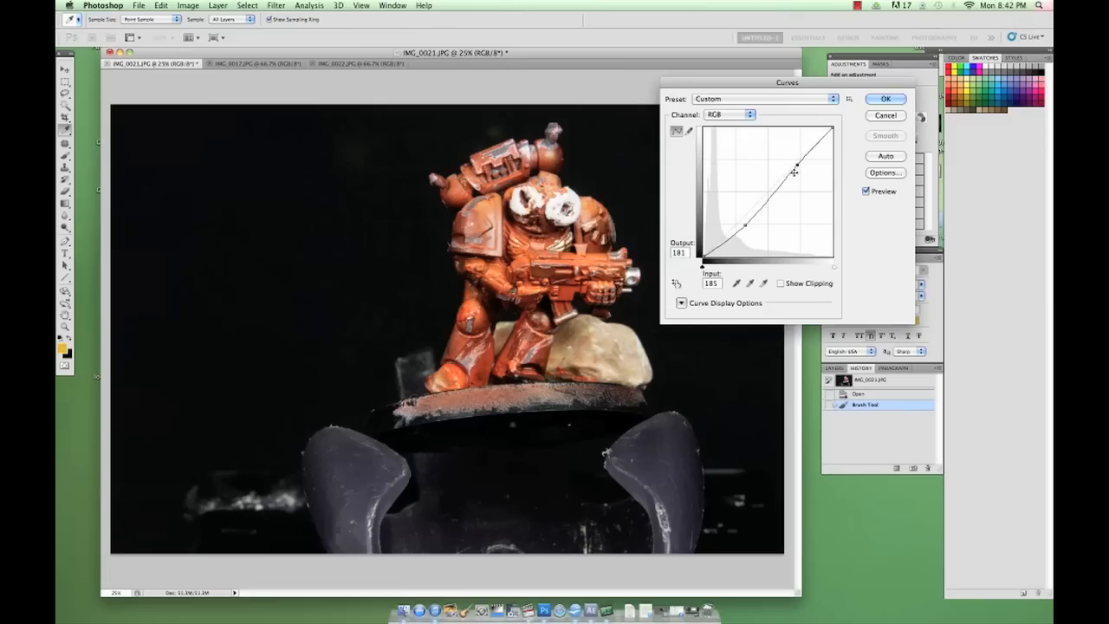
left_click_drag(793, 165, 741, 225)
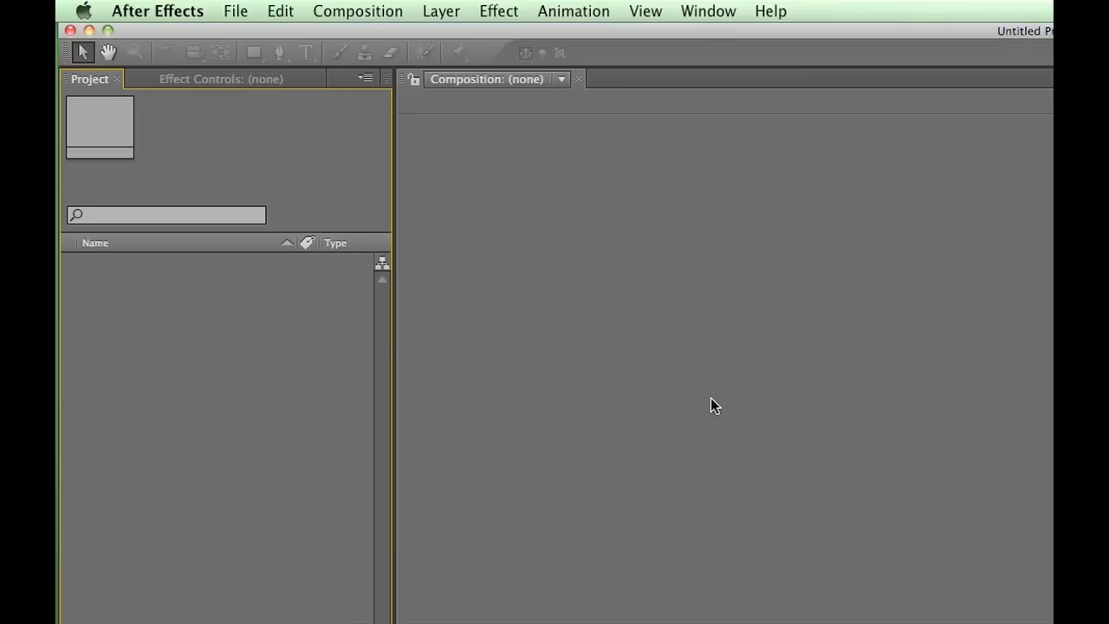
mouse_move(100, 167)
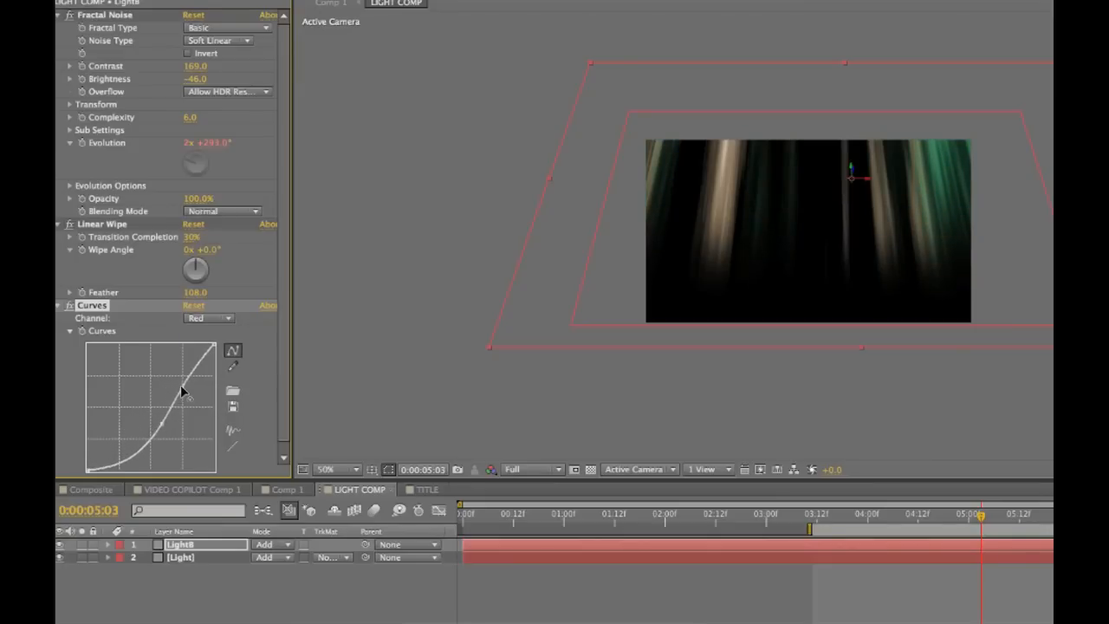
Drag a point on the Red channel curve of Light8's Curves effect
left_click_drag(182, 390, 143, 459)
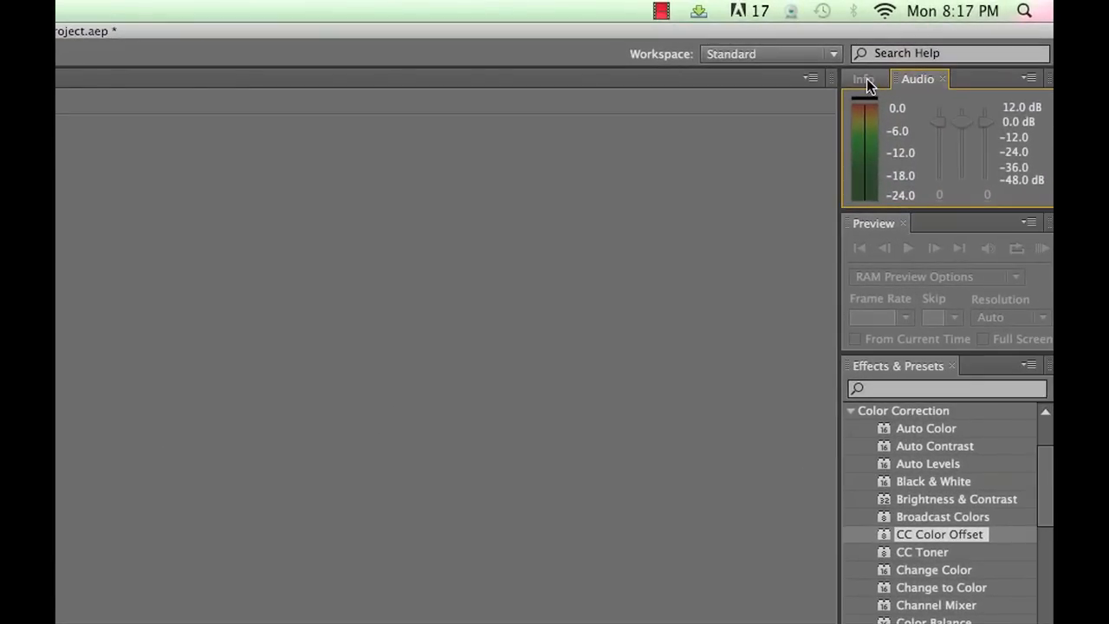
Show the Info and Audio panels and expand the Stylize effects group
left_click(863, 79)
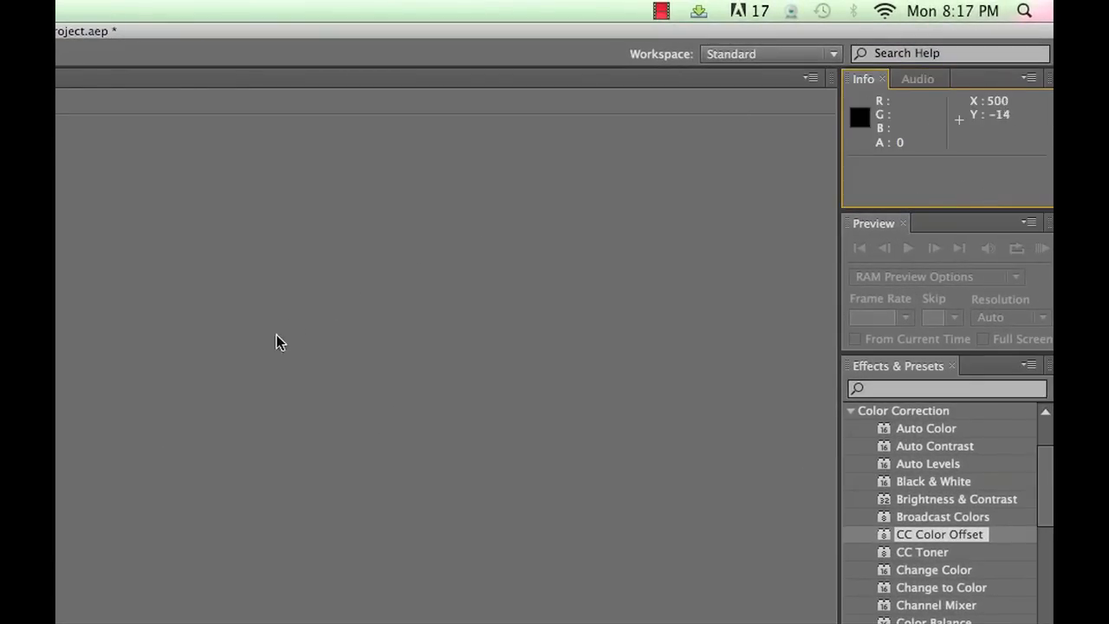
left_click(918, 79)
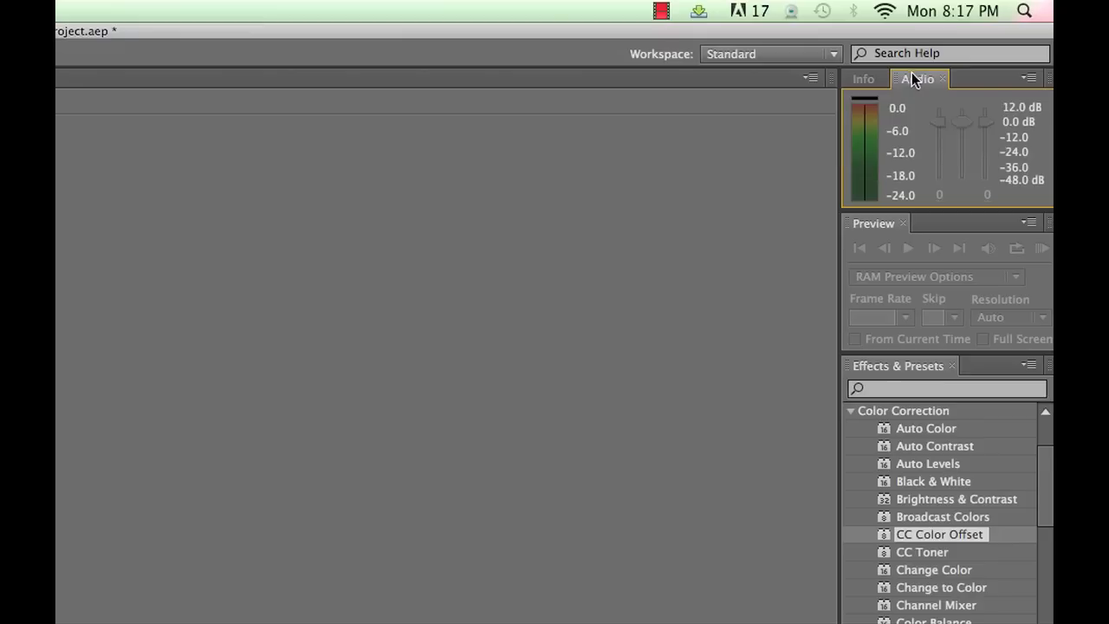
mouse_move(925, 150)
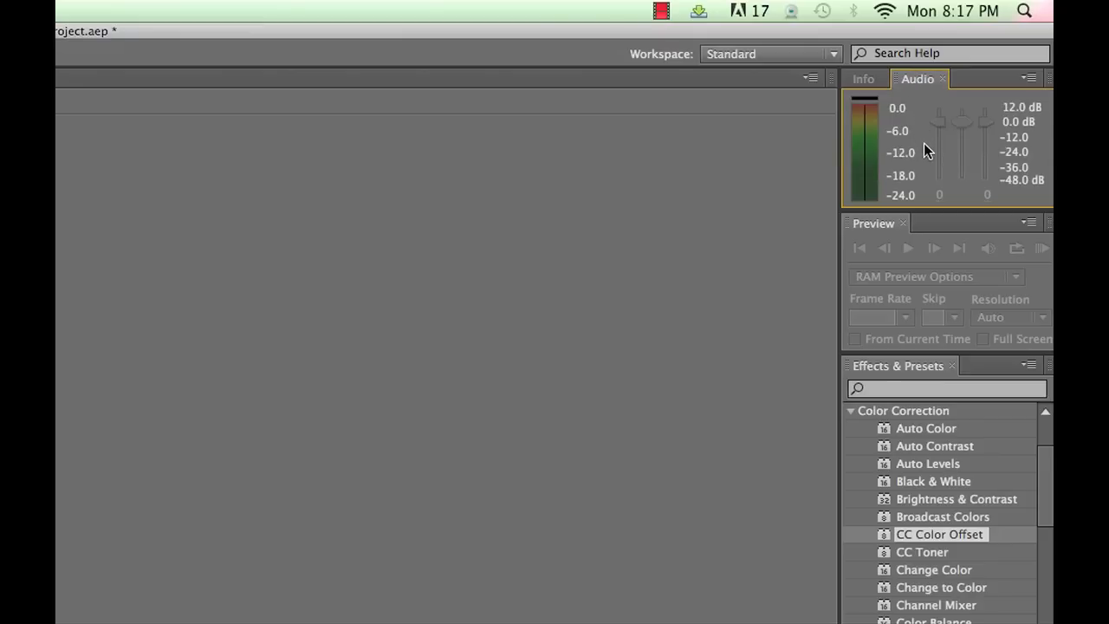
mouse_move(992, 384)
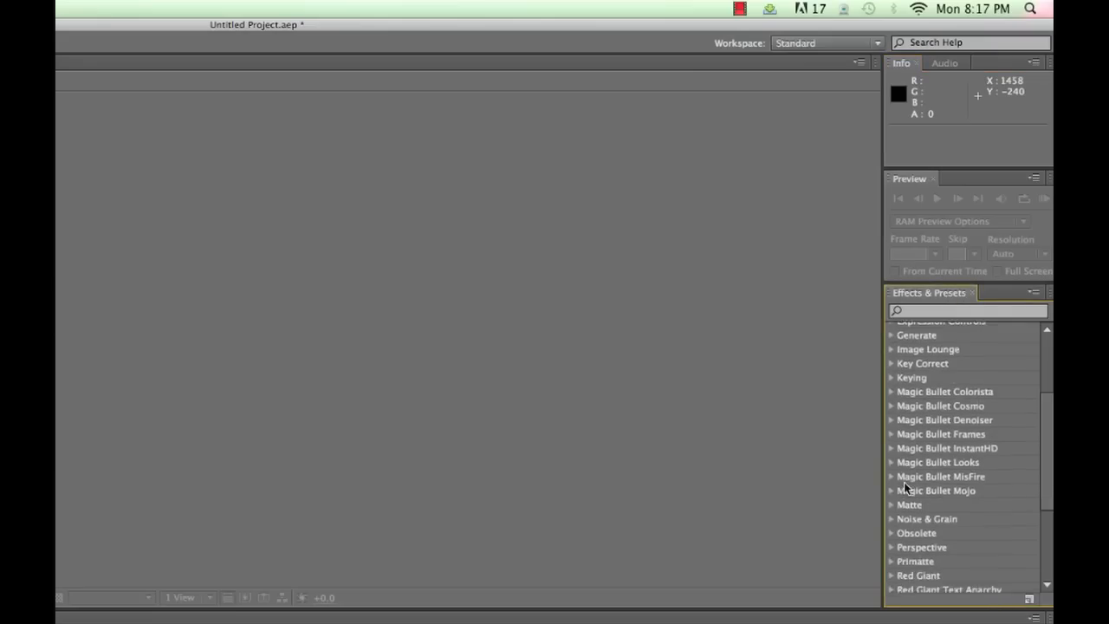
scroll("down", 3)
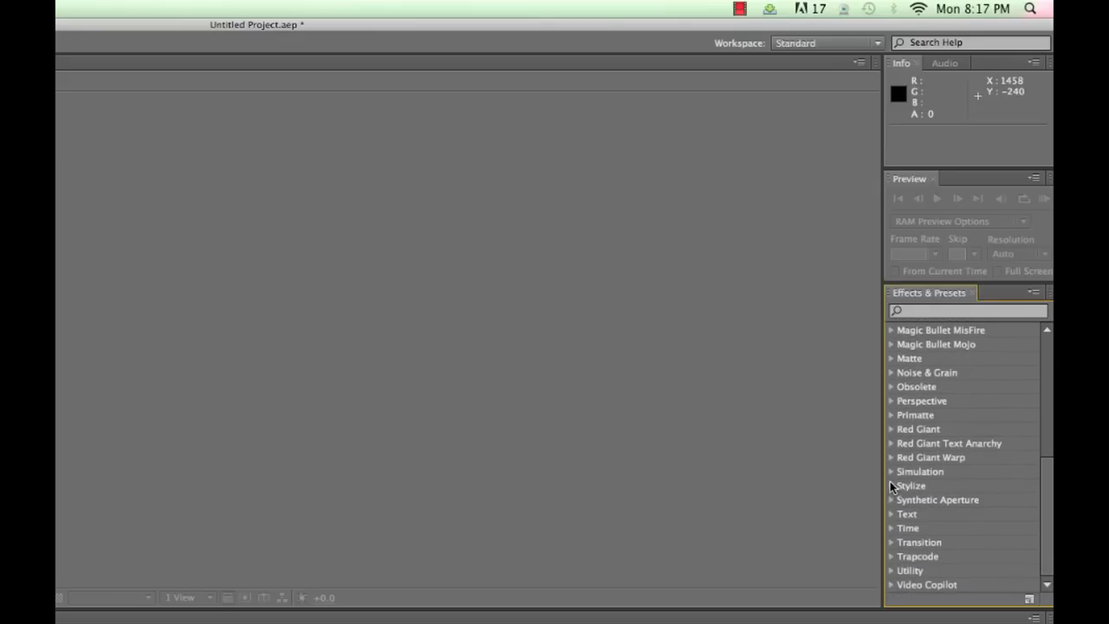
left_click(892, 485)
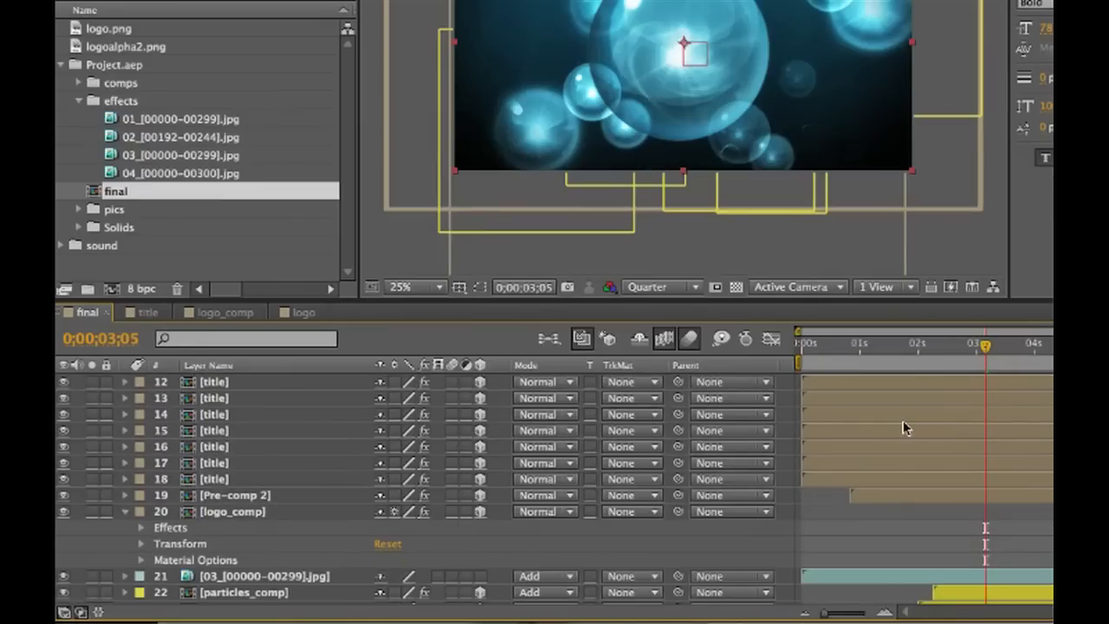
scroll("down", 3)
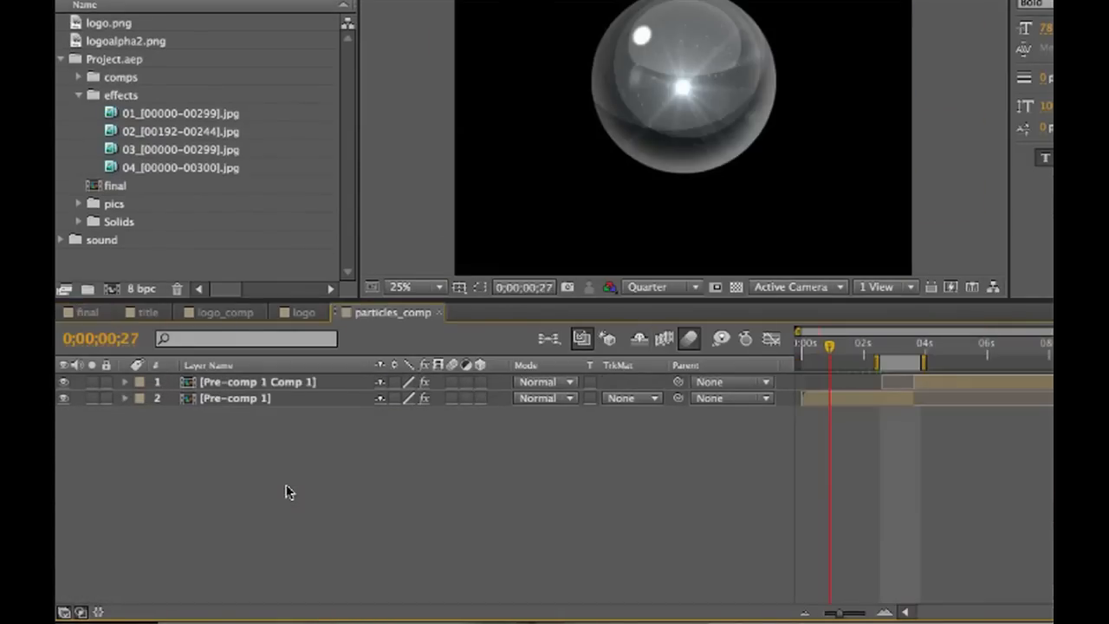
double_click(235, 398)
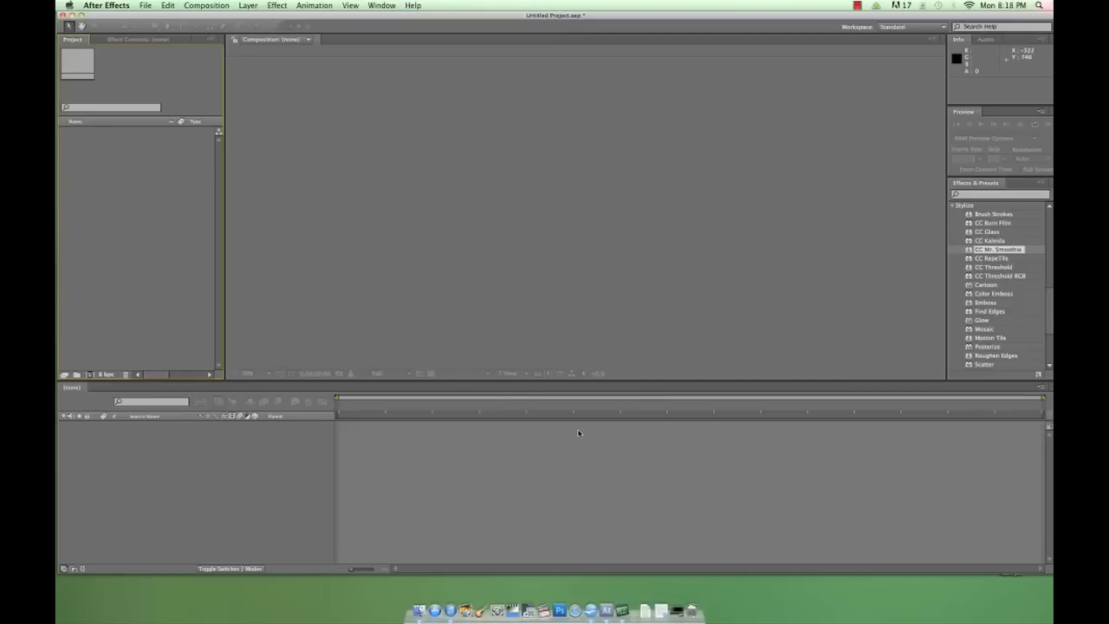
mouse_move(591, 451)
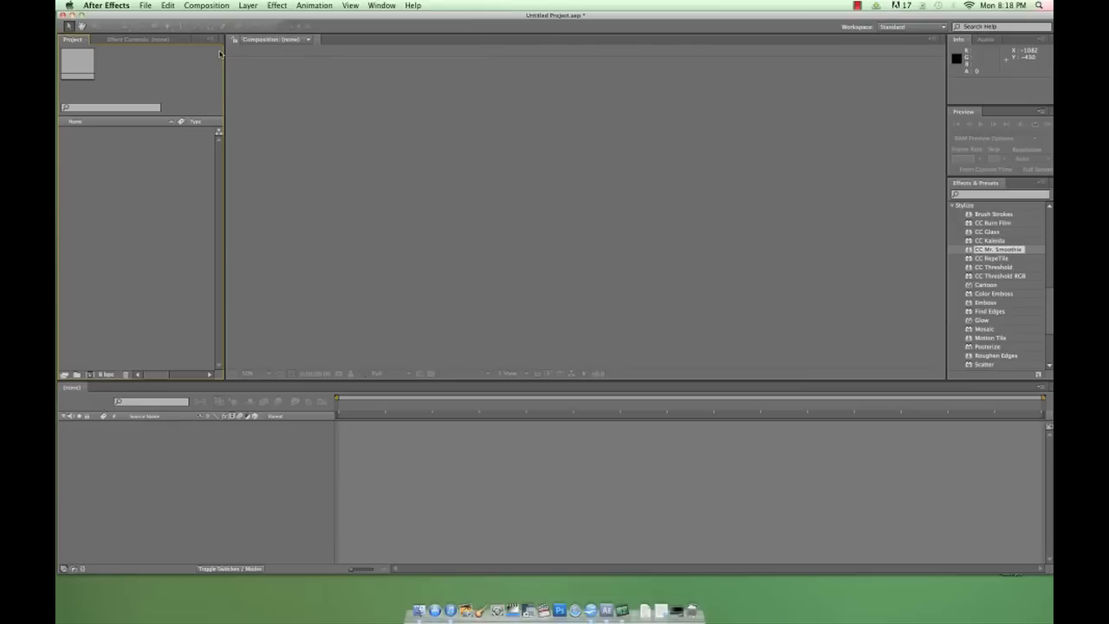
mouse_move(214, 59)
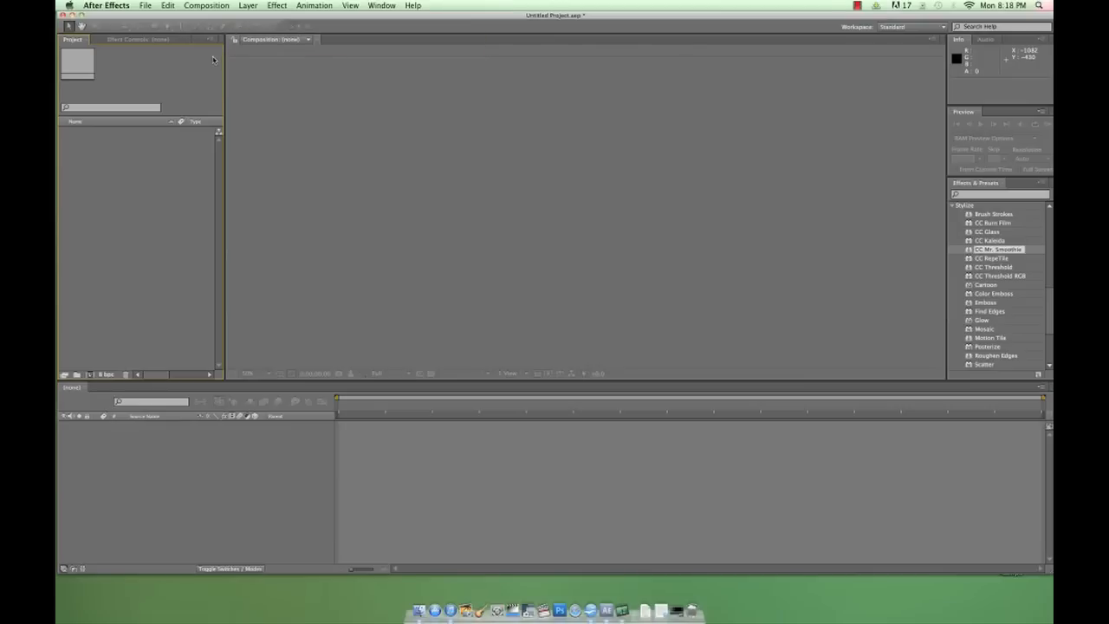
Start Import > File and browse SFM.com stuff > Logos and Images for a logo
left_click(145, 6)
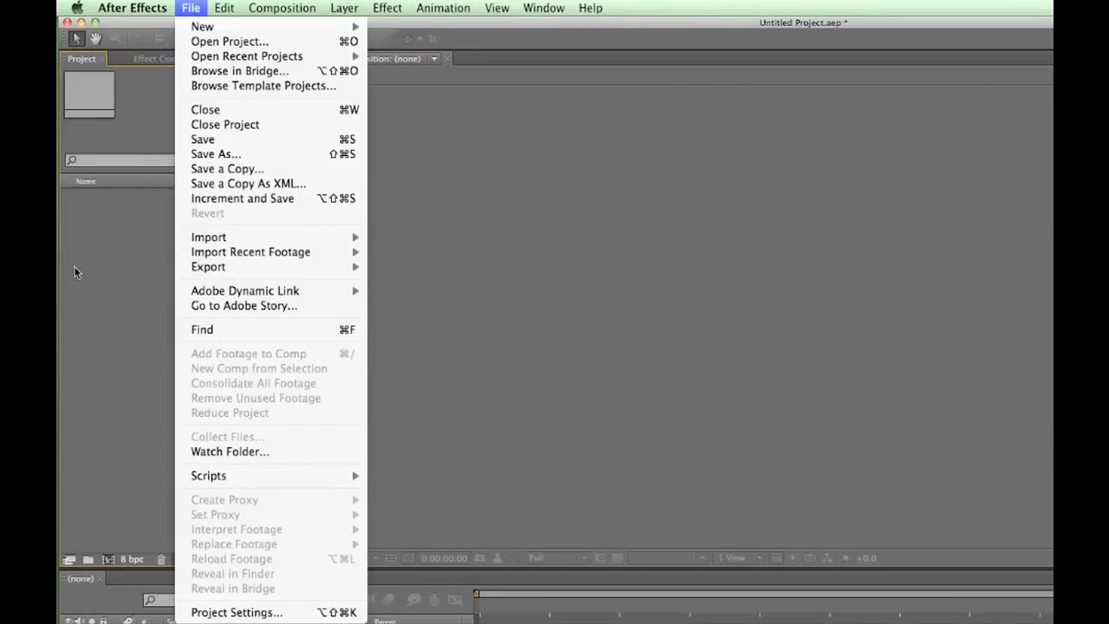
right_click(208, 304)
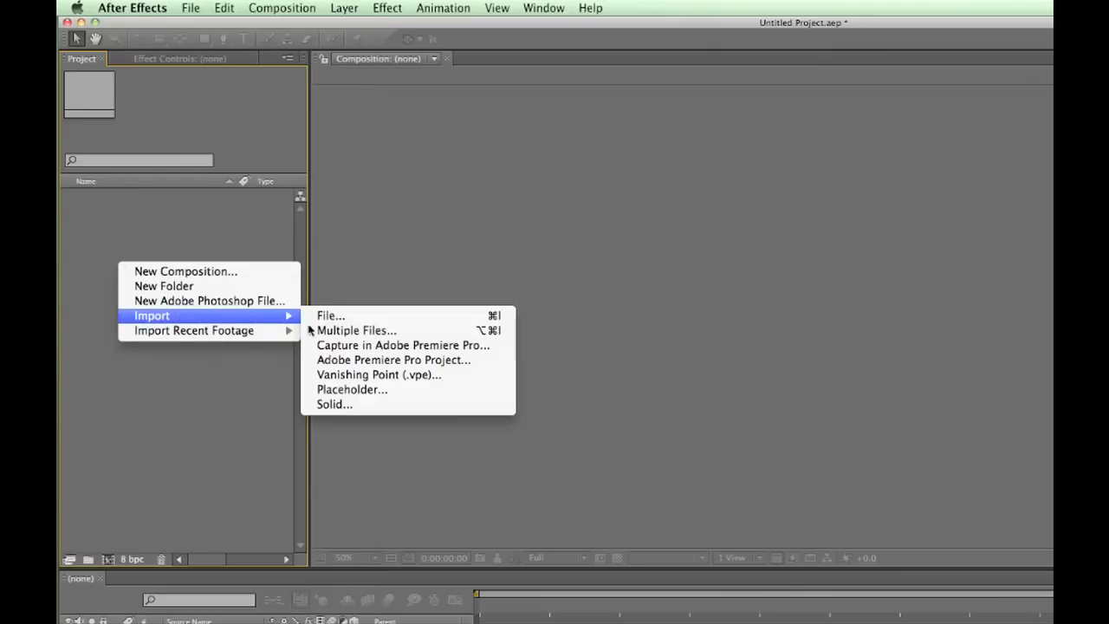
left_click(168, 252)
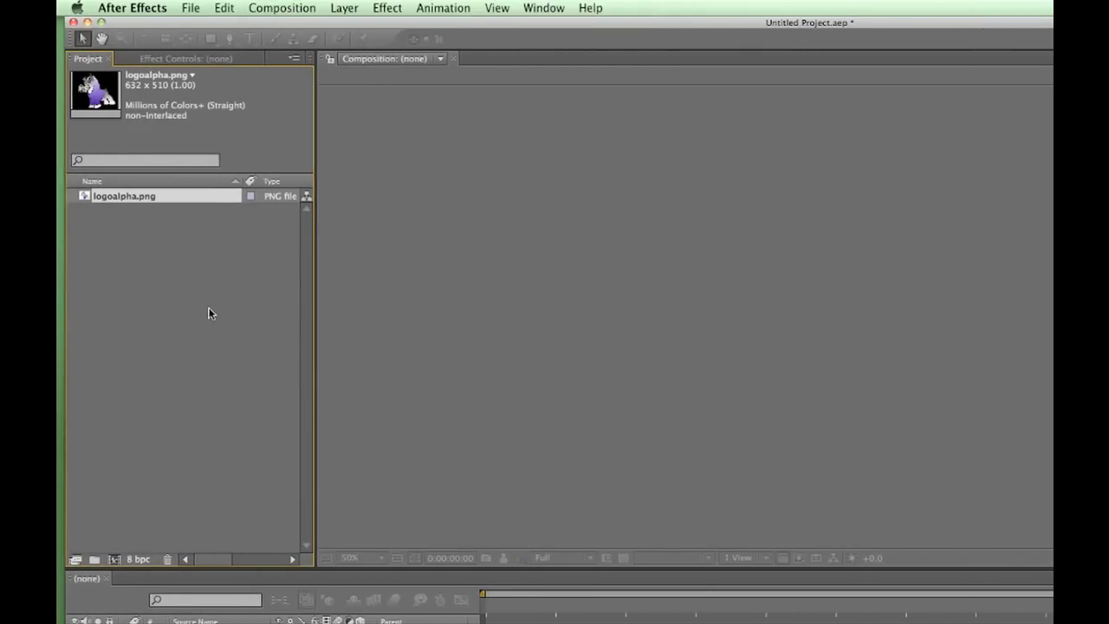
left_click(190, 7)
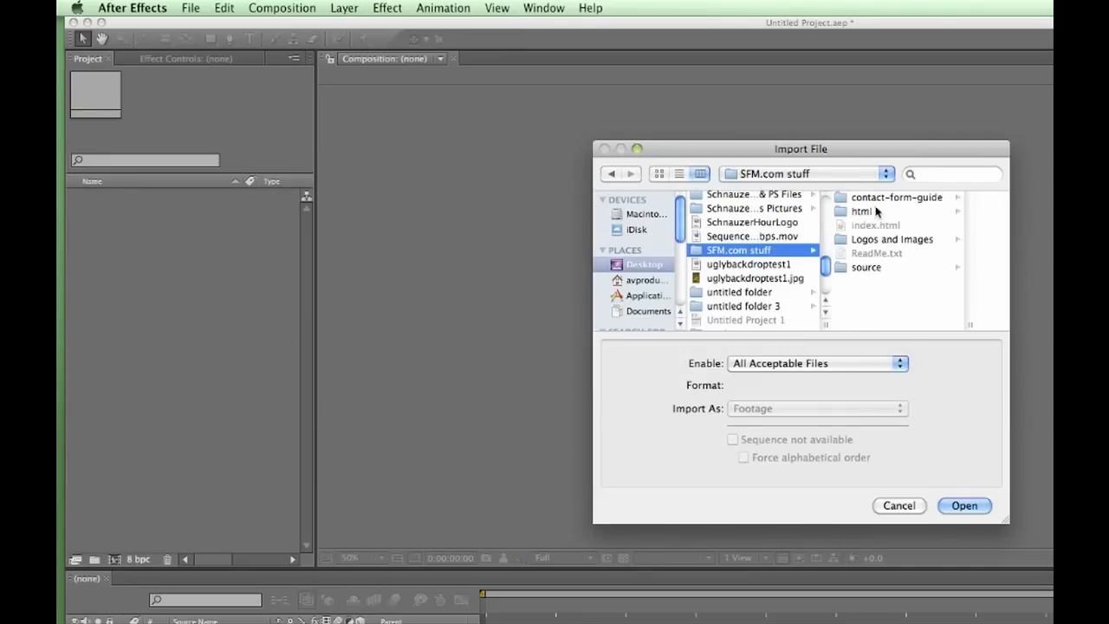
mouse_move(772, 247)
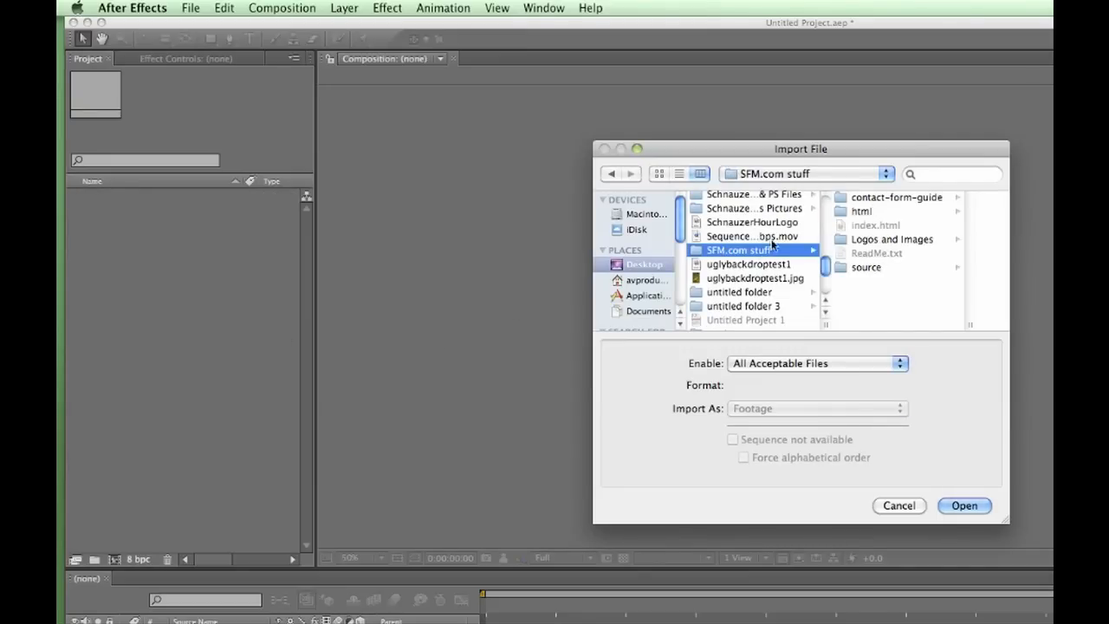
left_click(892, 239)
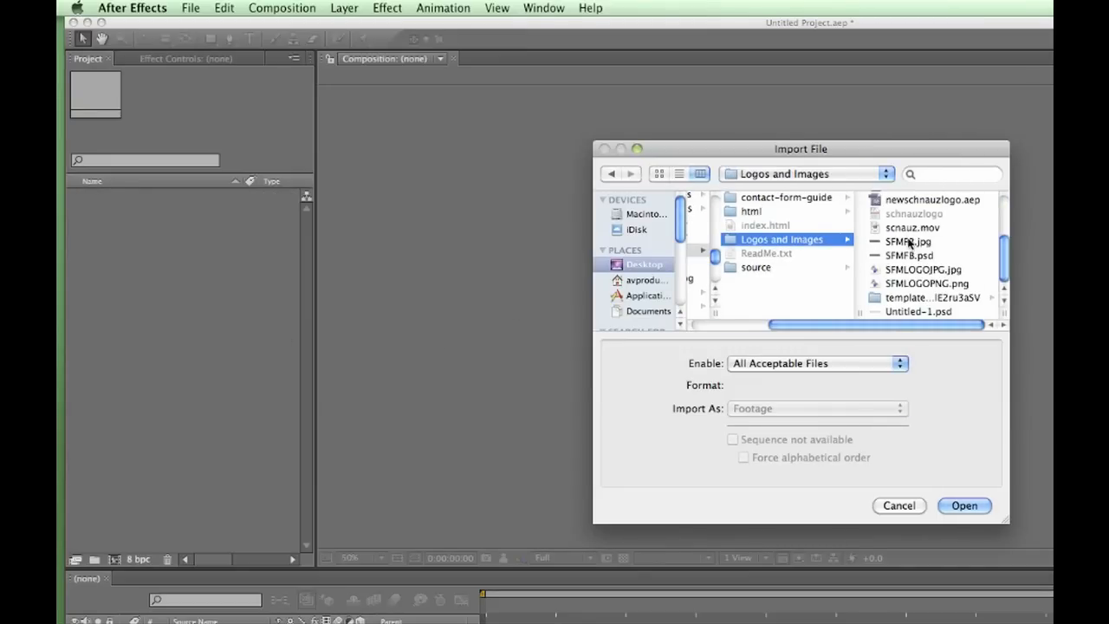
left_click(963, 505)
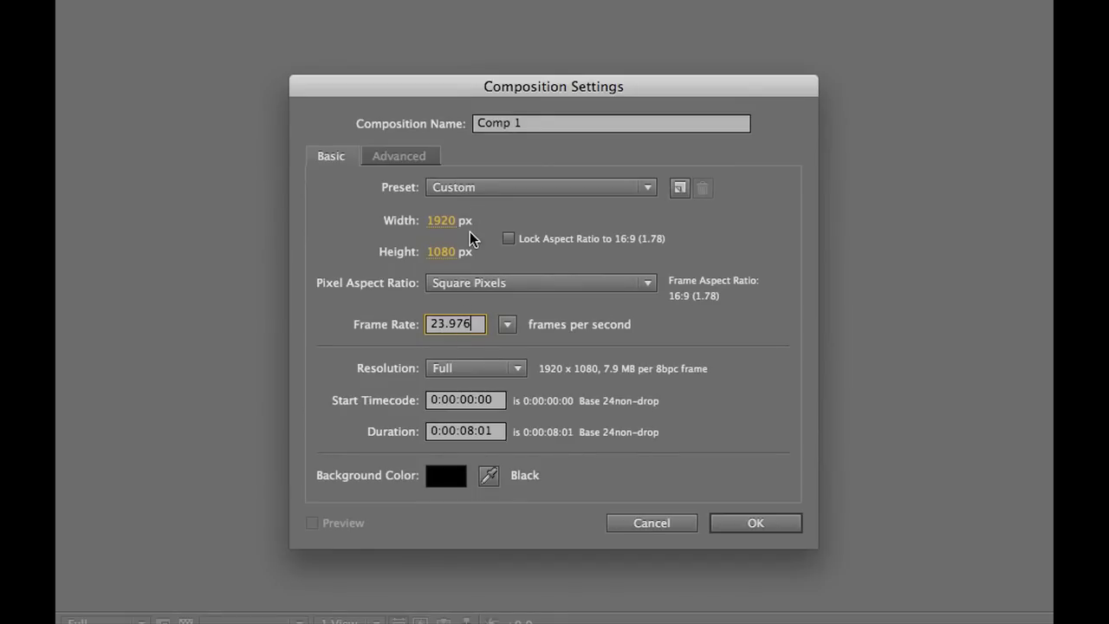
mouse_move(472, 229)
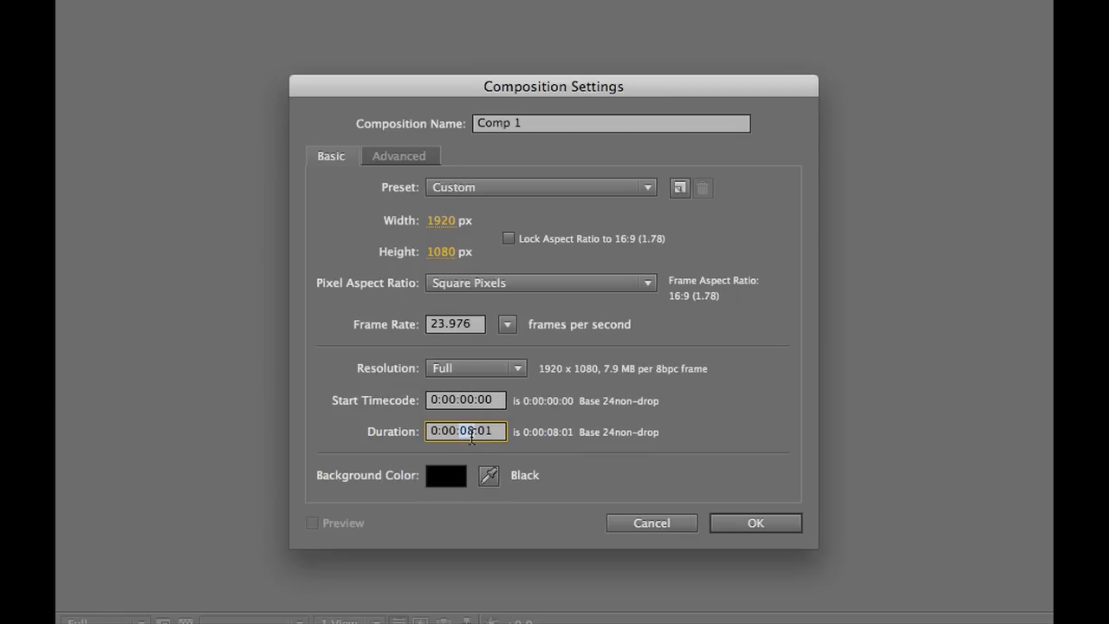
Set the comp duration to 0:00:10:01, name it Schnauz, and confirm
type("0:00:10:01")
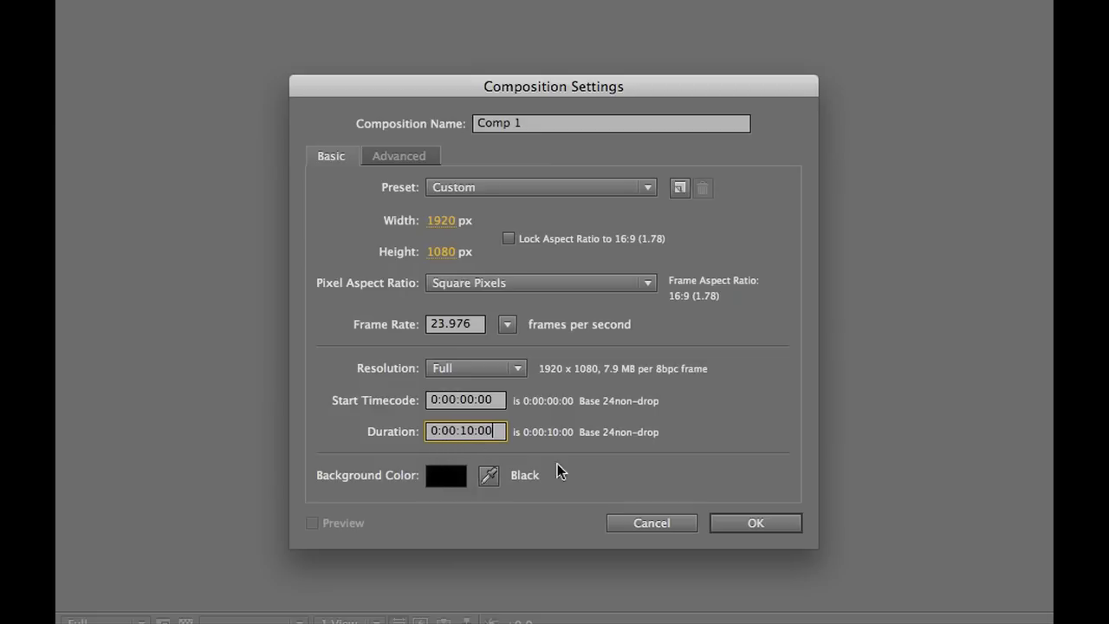
left_click(611, 123)
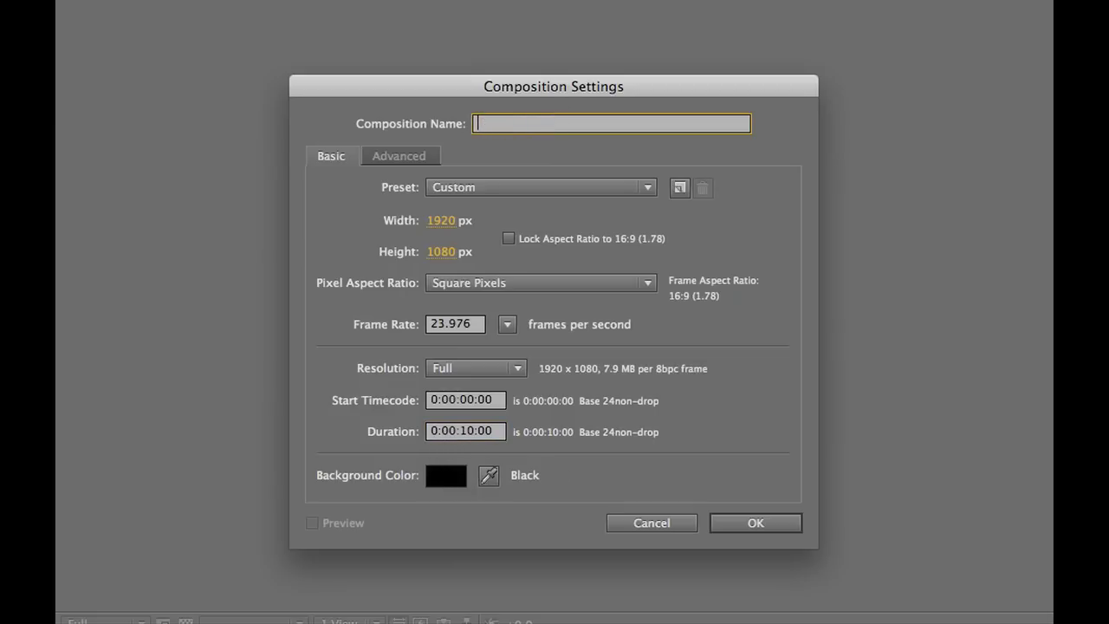
left_click(755, 523)
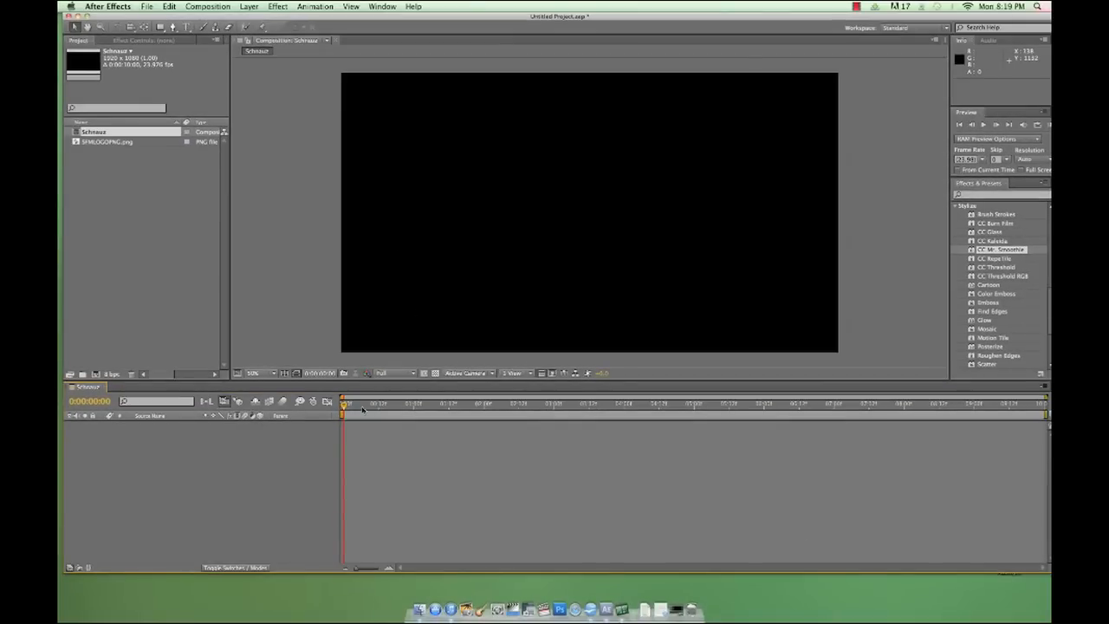
mouse_move(312, 281)
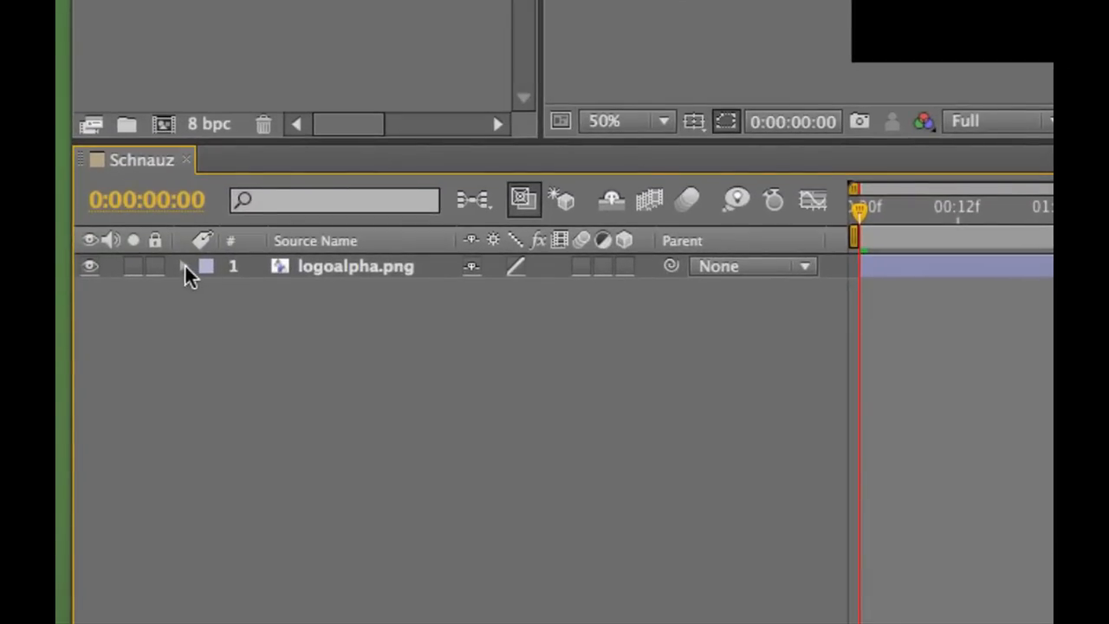
Twirl open the logo layer and its Transform group
left_click(183, 266)
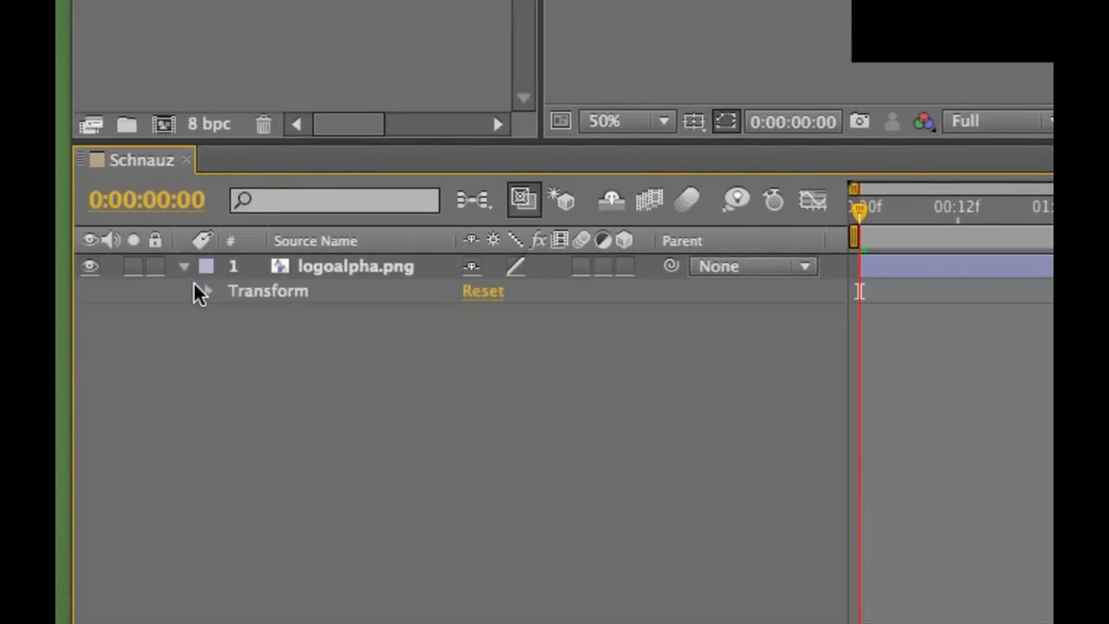
left_click(208, 290)
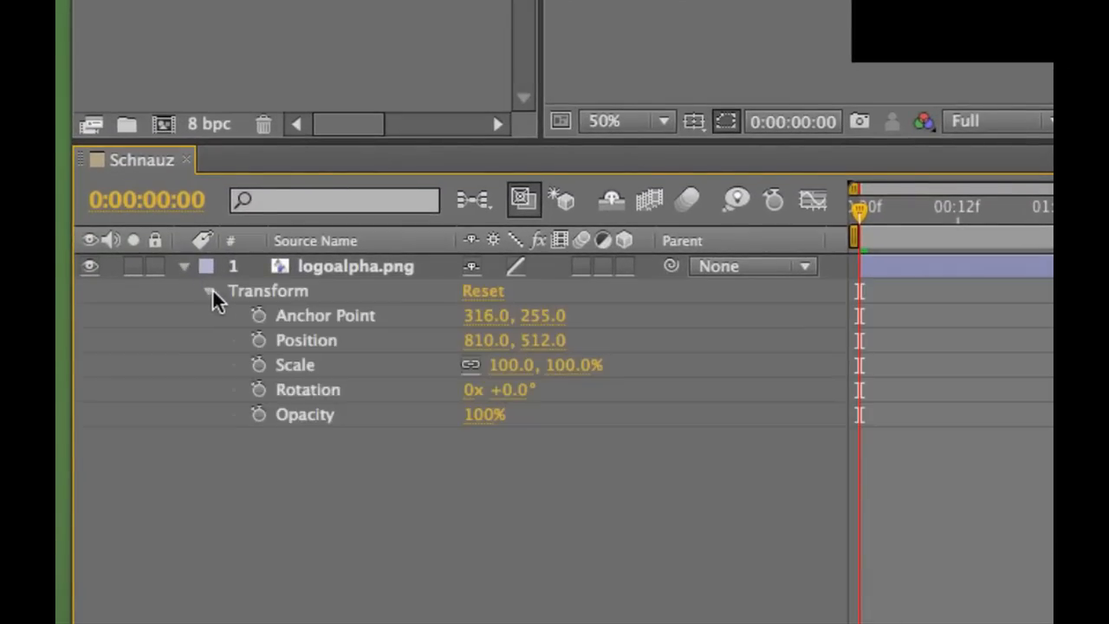
left_click(208, 290)
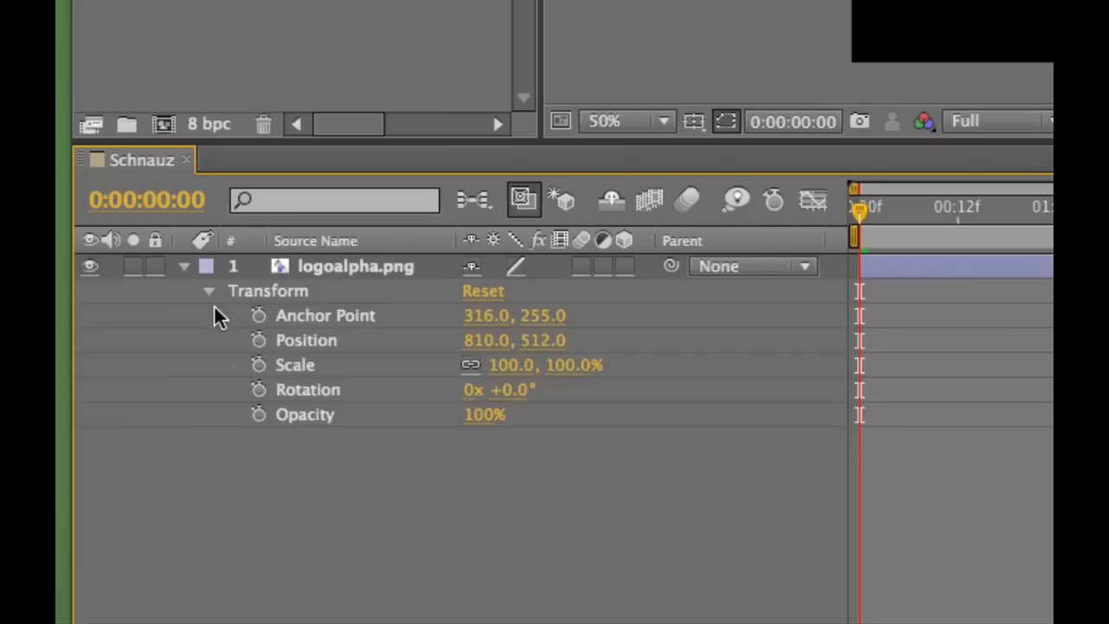
mouse_move(336, 374)
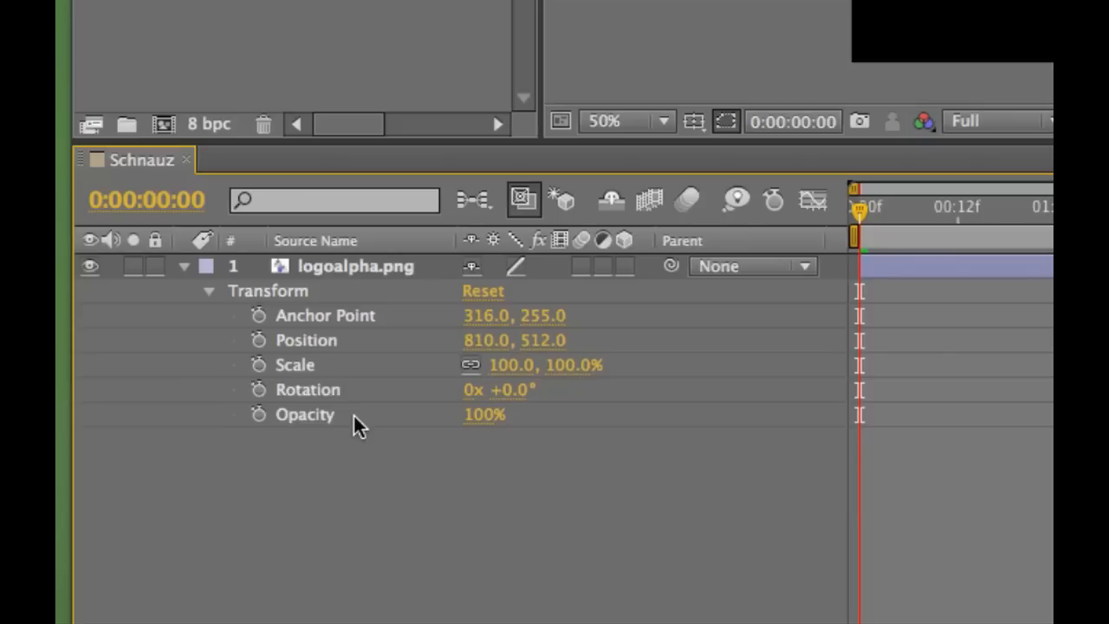
mouse_move(365, 422)
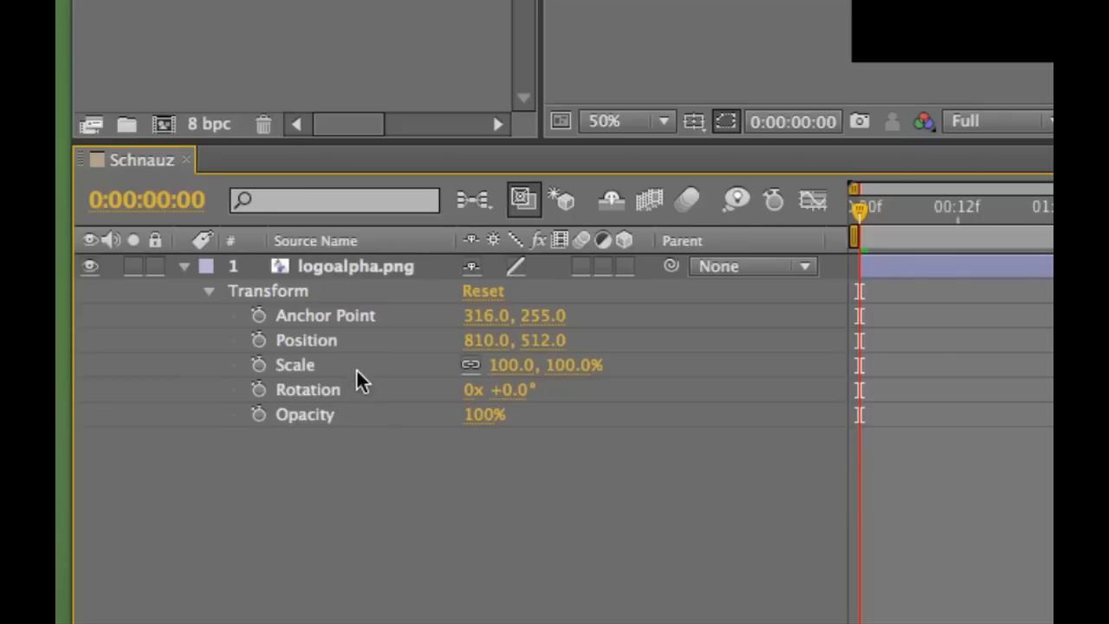
mouse_move(364, 355)
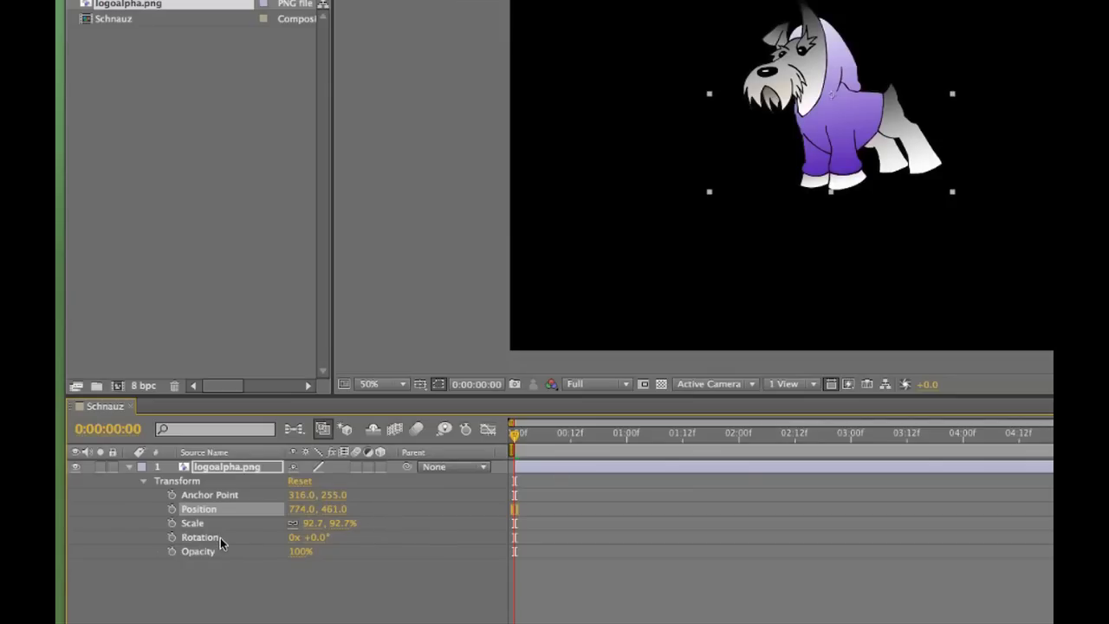
mouse_move(227, 546)
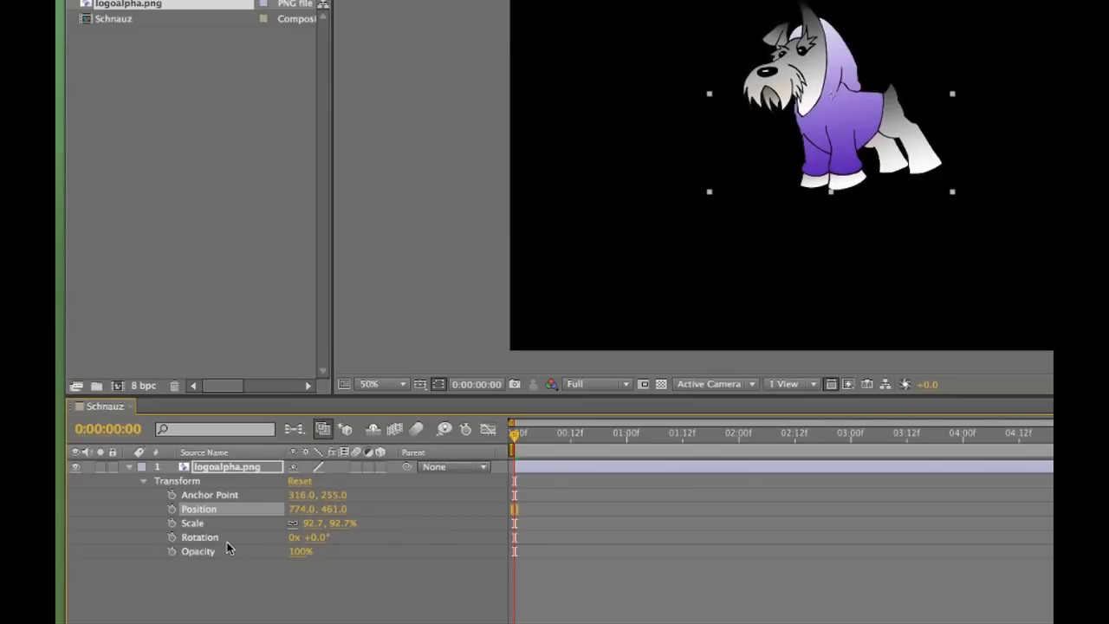
mouse_move(410, 527)
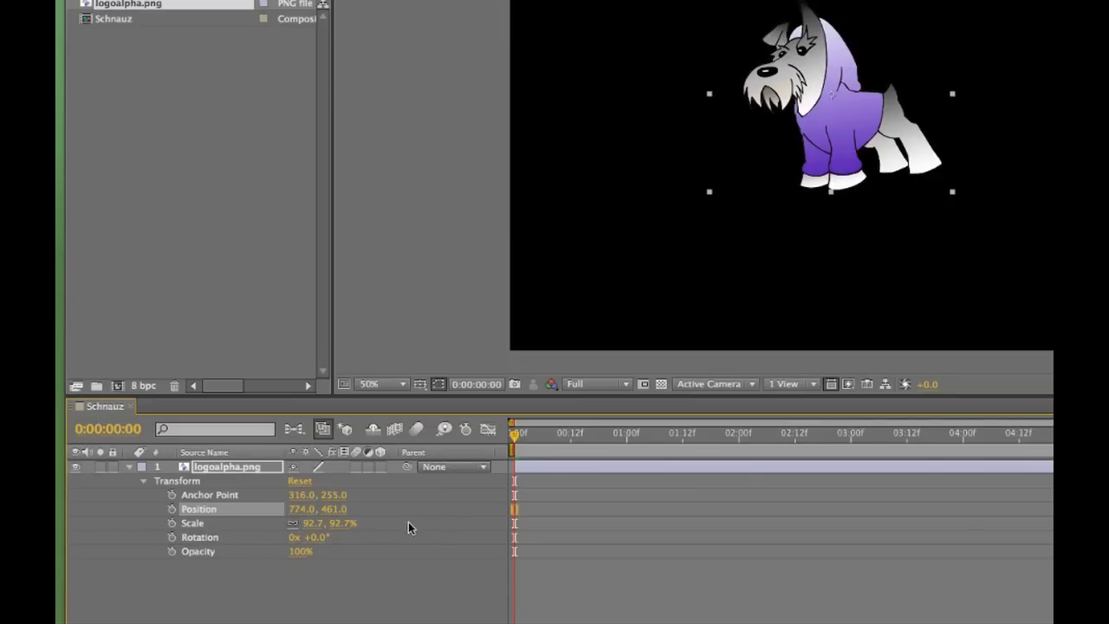
Scrub the logo's Scale to 150%, then unlink and squash its width
double_click(302, 509)
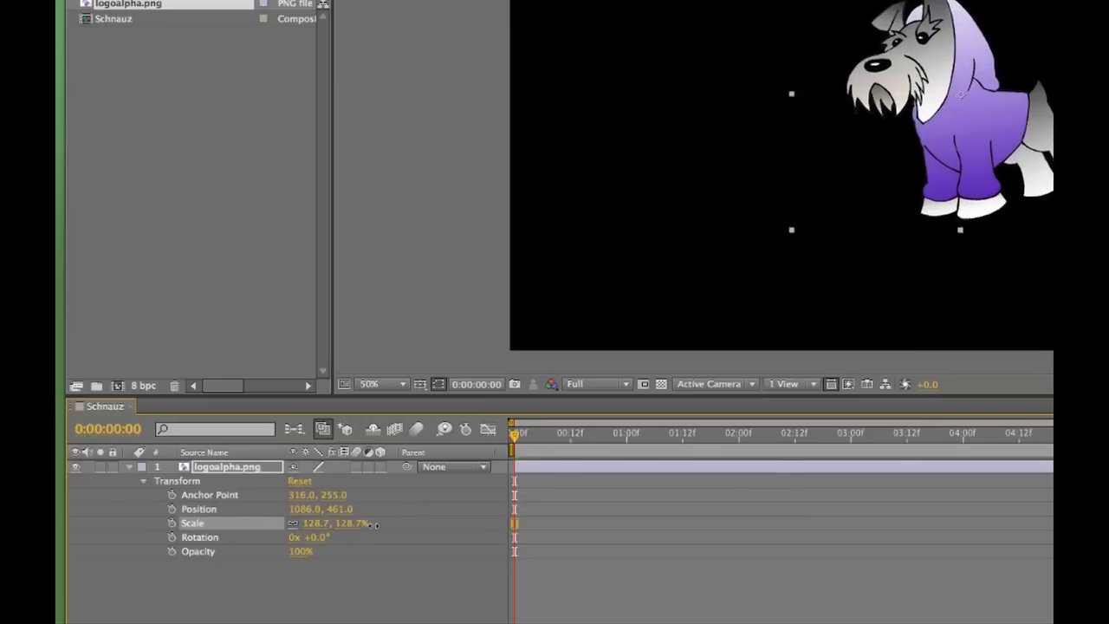
left_click_drag(346, 524, 303, 523)
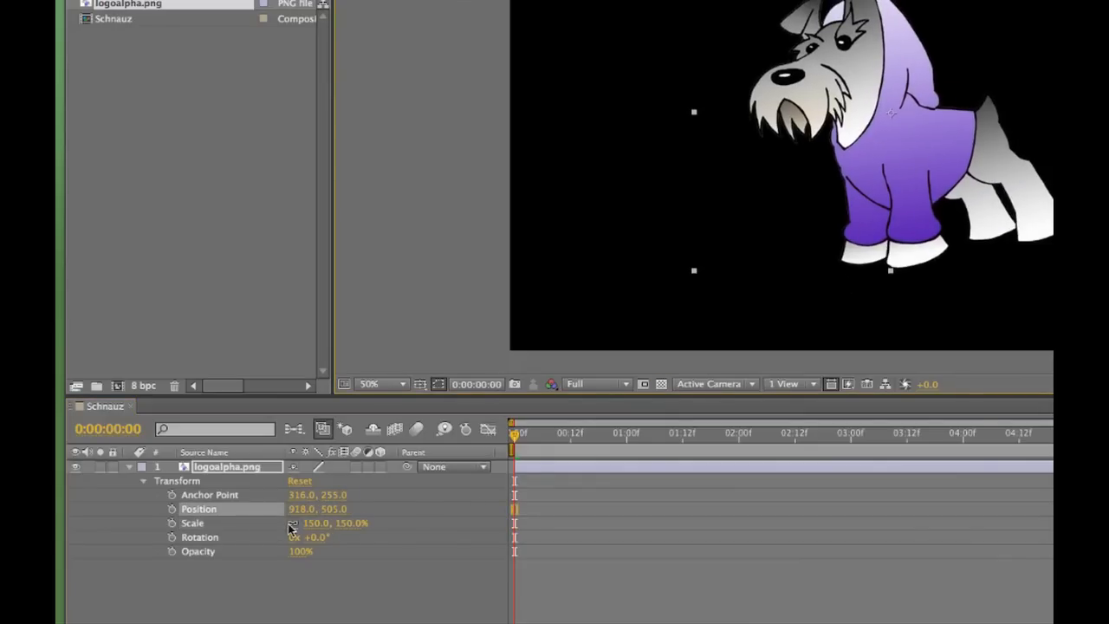
mouse_move(292, 523)
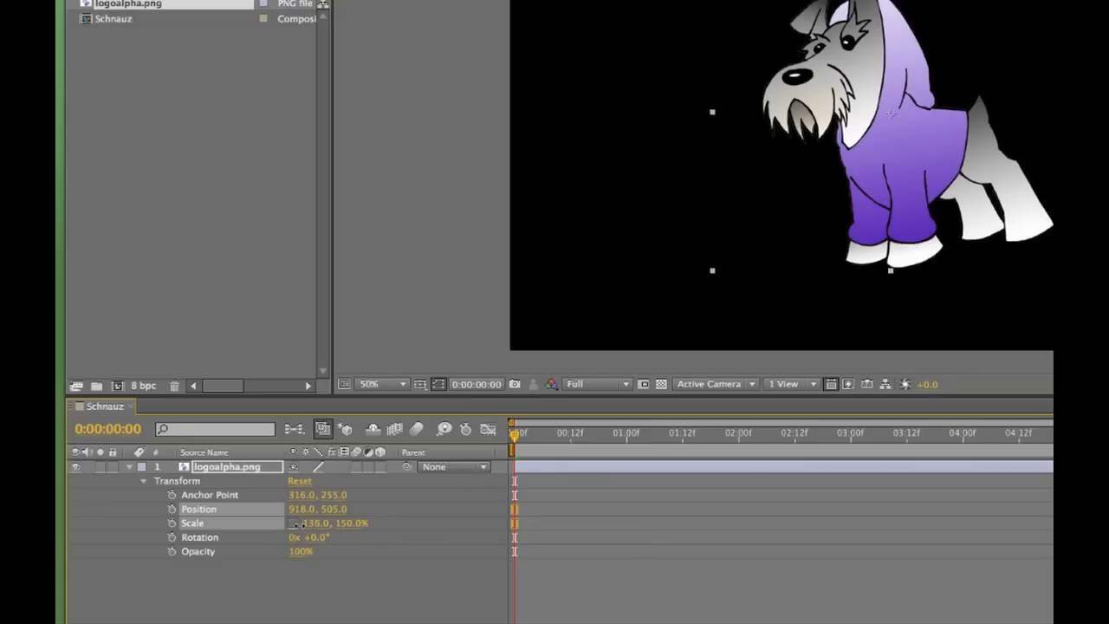
left_click_drag(330, 523, 461, 523)
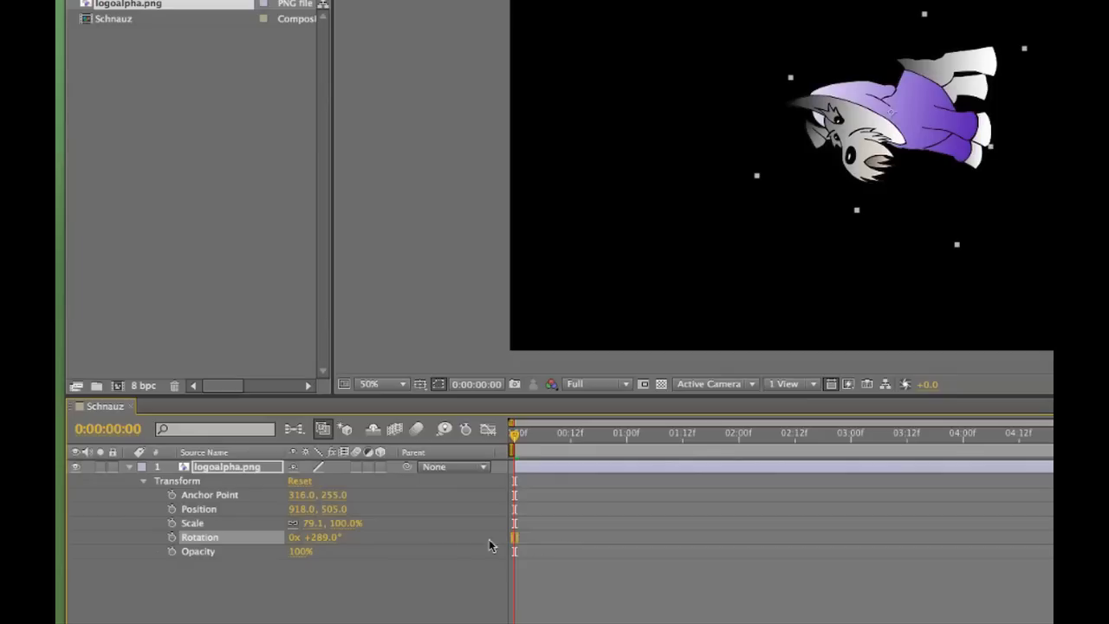
mouse_move(315, 550)
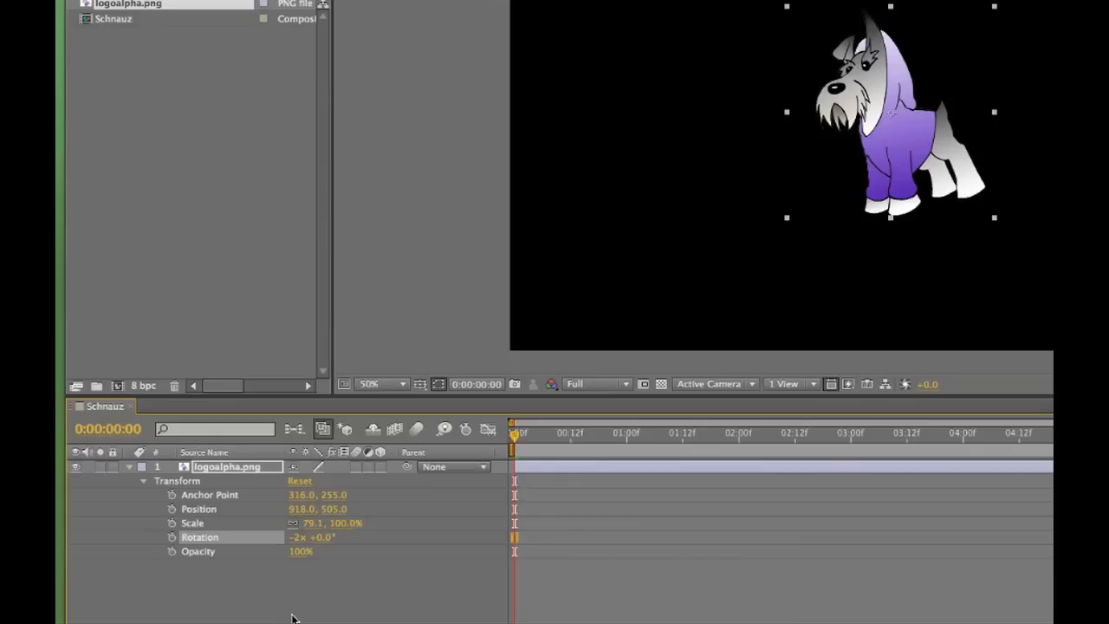
Set the logo layer's Rotation to -2x +0.0°
left_click(562, 433)
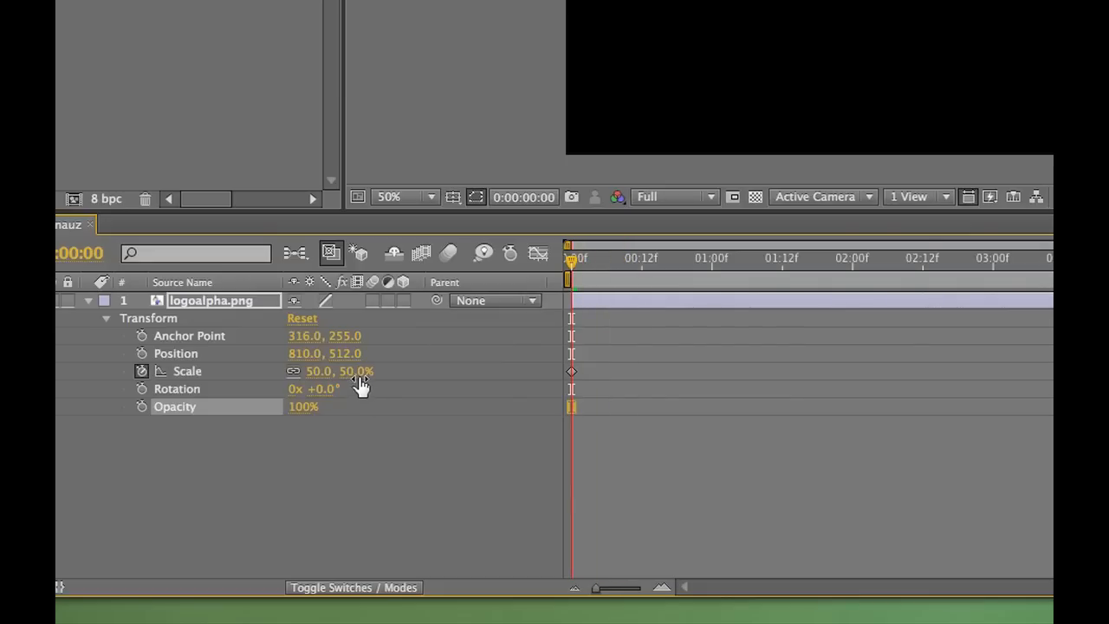
mouse_move(95, 269)
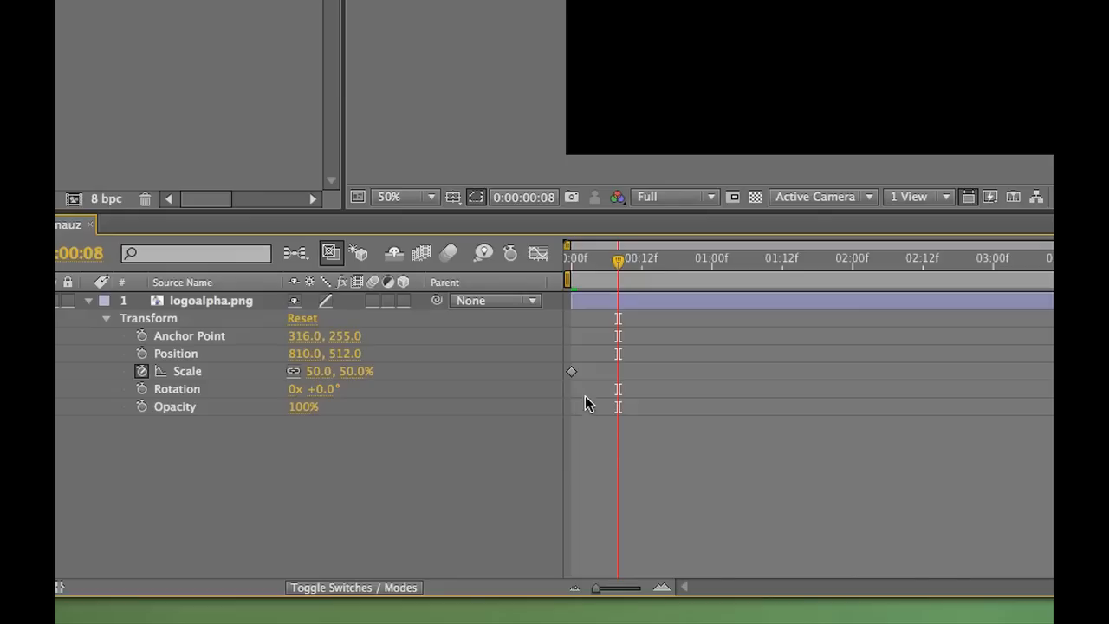
mouse_move(639, 381)
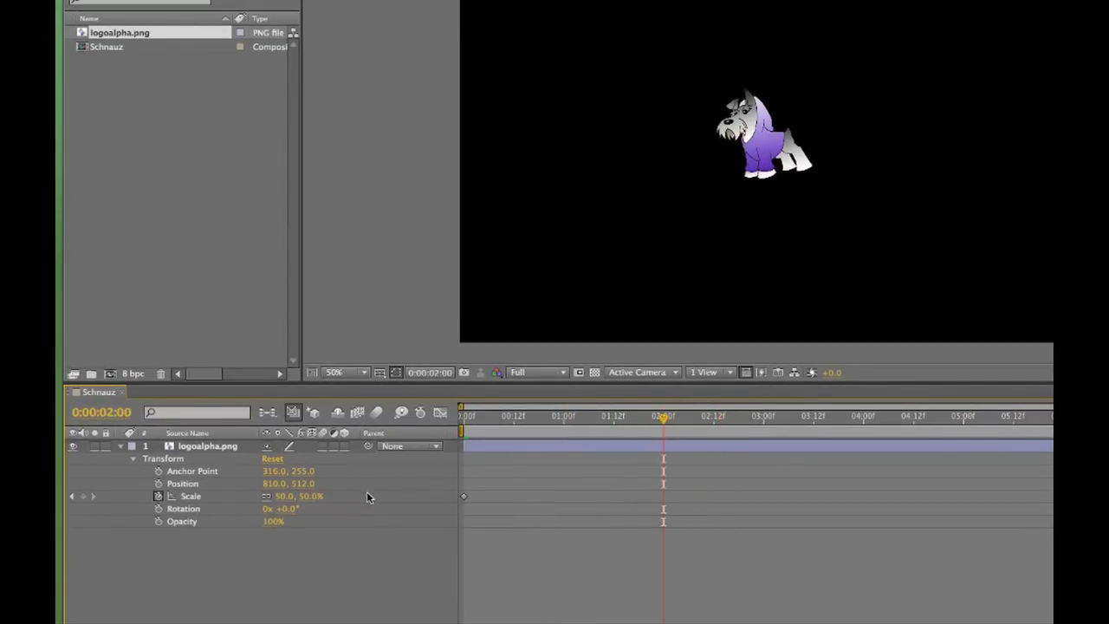
mouse_move(310, 505)
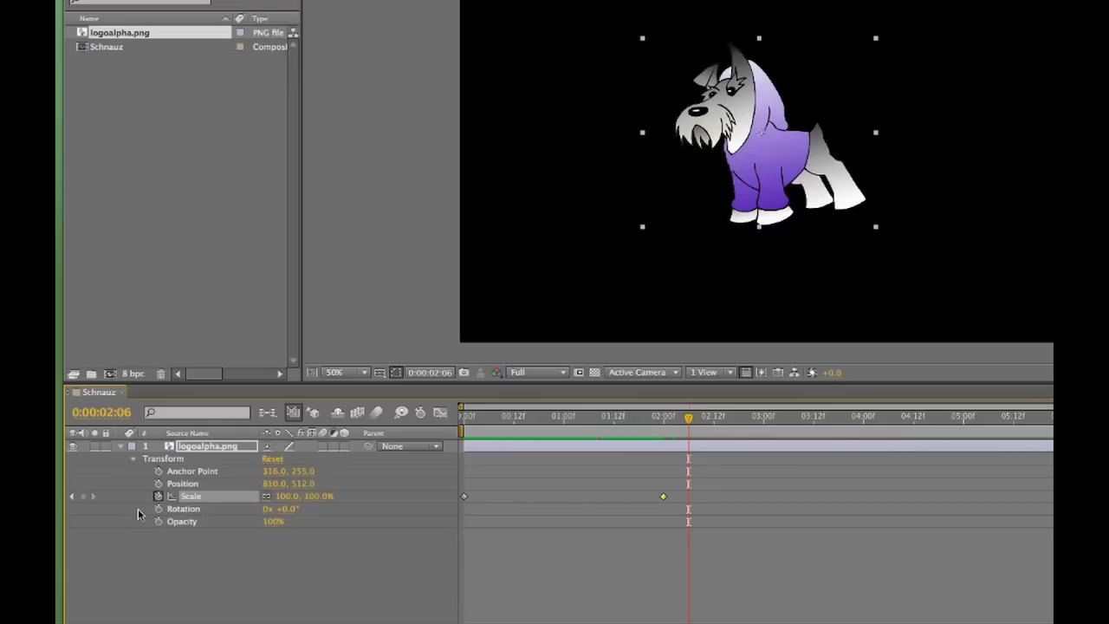
mouse_move(157, 500)
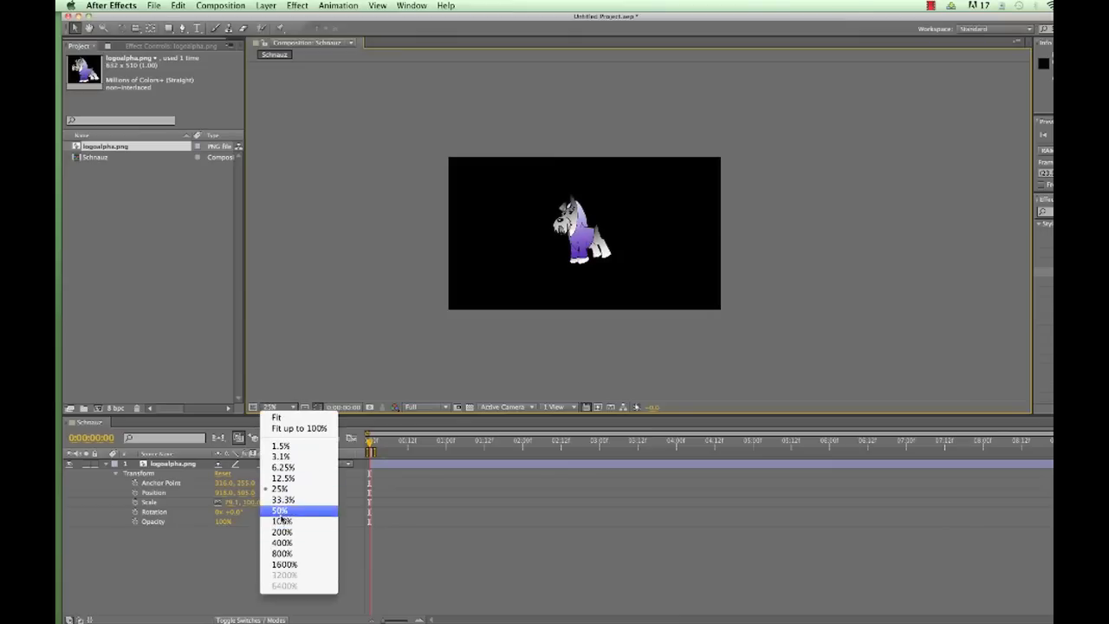
Zoom the Composition viewer to 50%, then 33.3% to reveal off-screen space
left_click(279, 511)
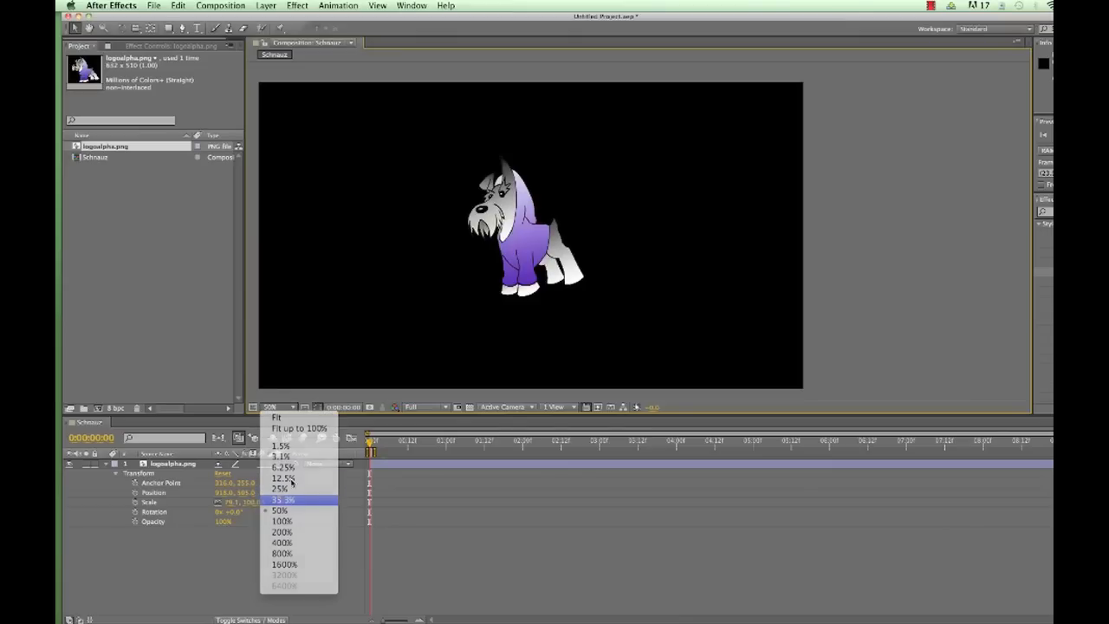
left_click(282, 500)
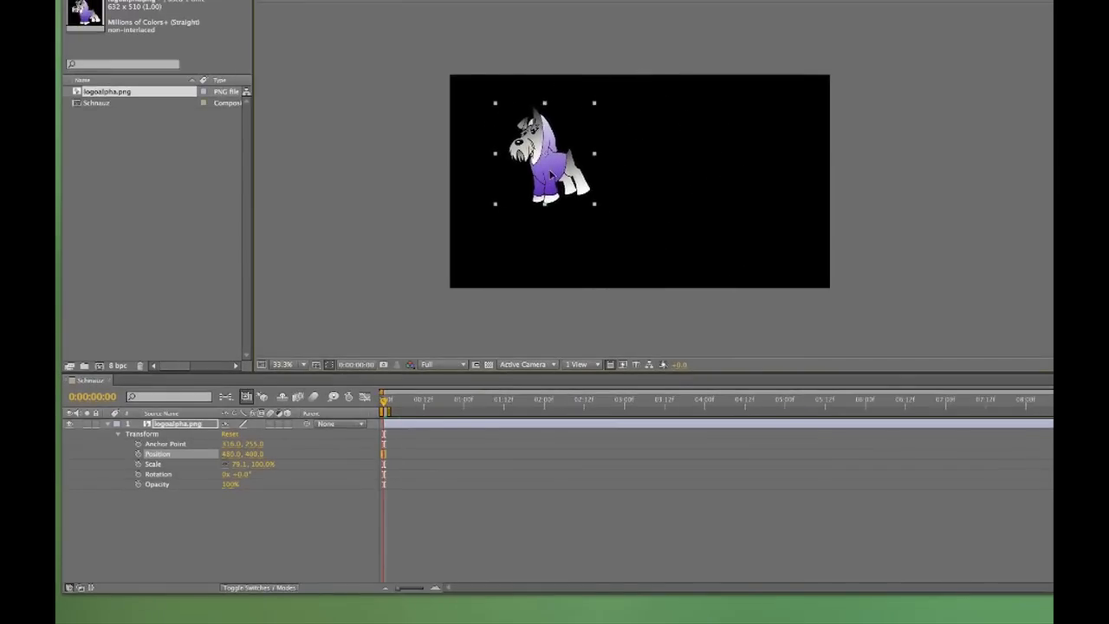
Move the logo off-screen lower left and set starting Position, Scale and Rotation keyframes
left_click_drag(545, 154, 395, 238)
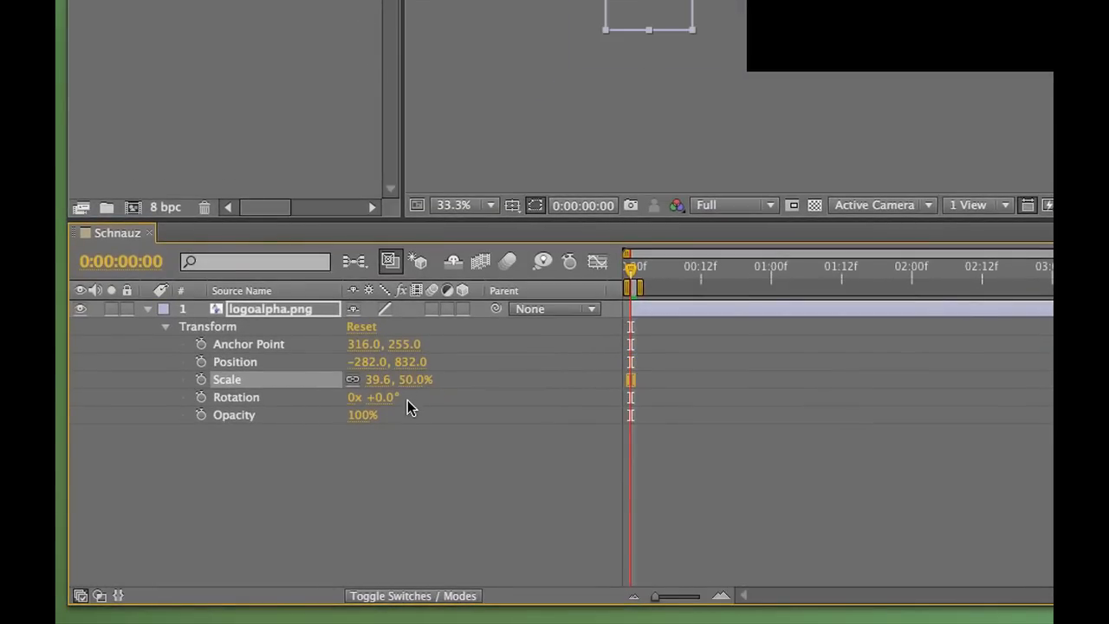
left_click(201, 361)
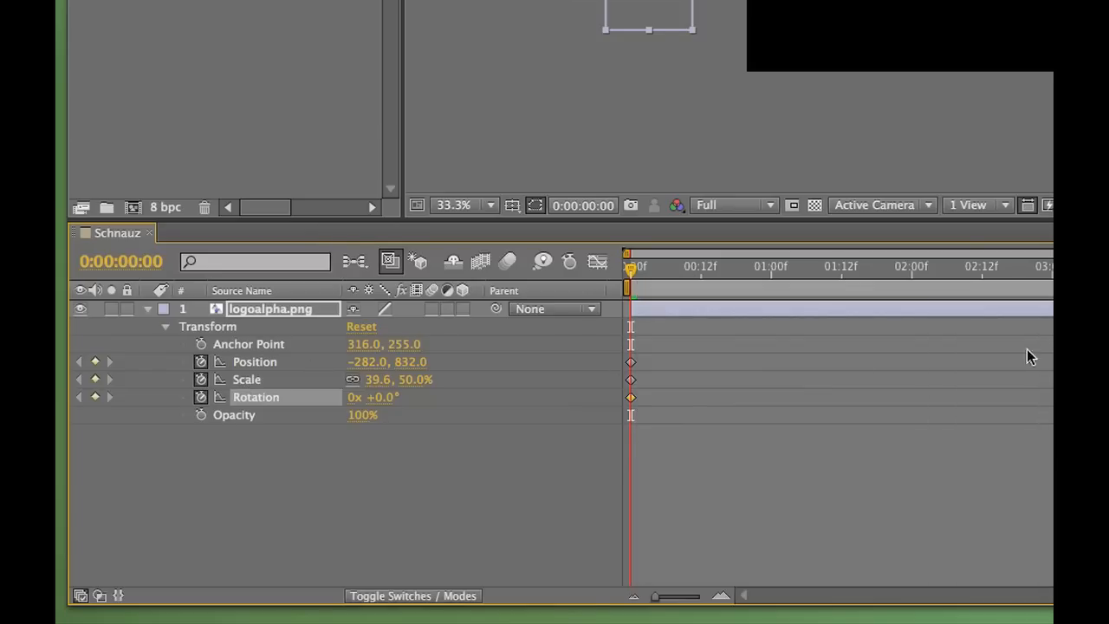
left_click(659, 267)
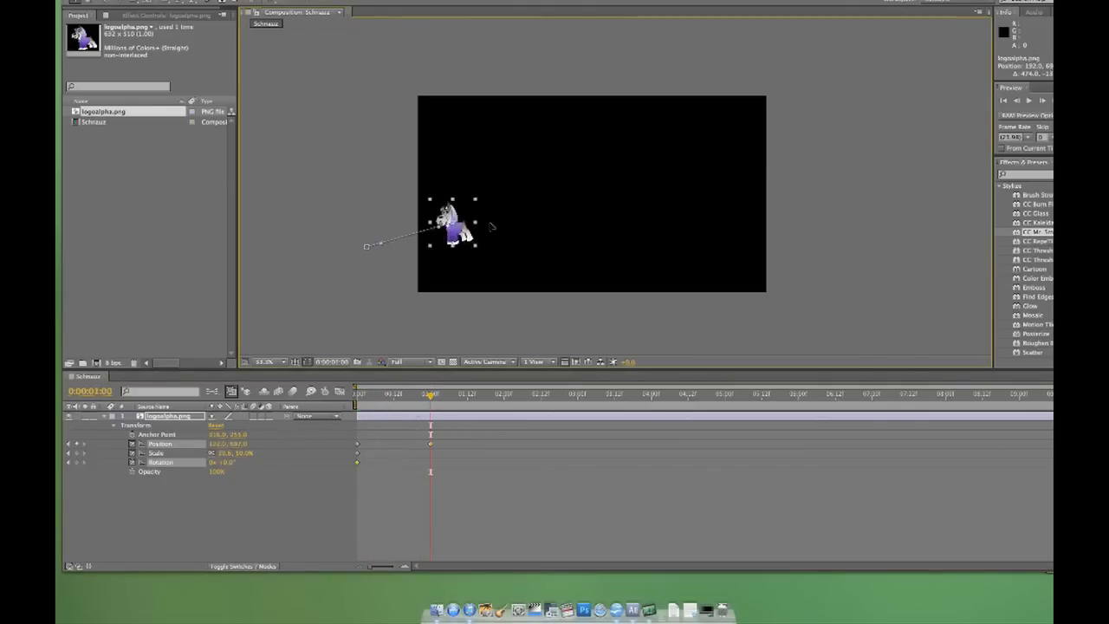
Center the logo at 1 second, then send it shrunk off-screen right at 2 seconds
left_click_drag(455, 221, 585, 191)
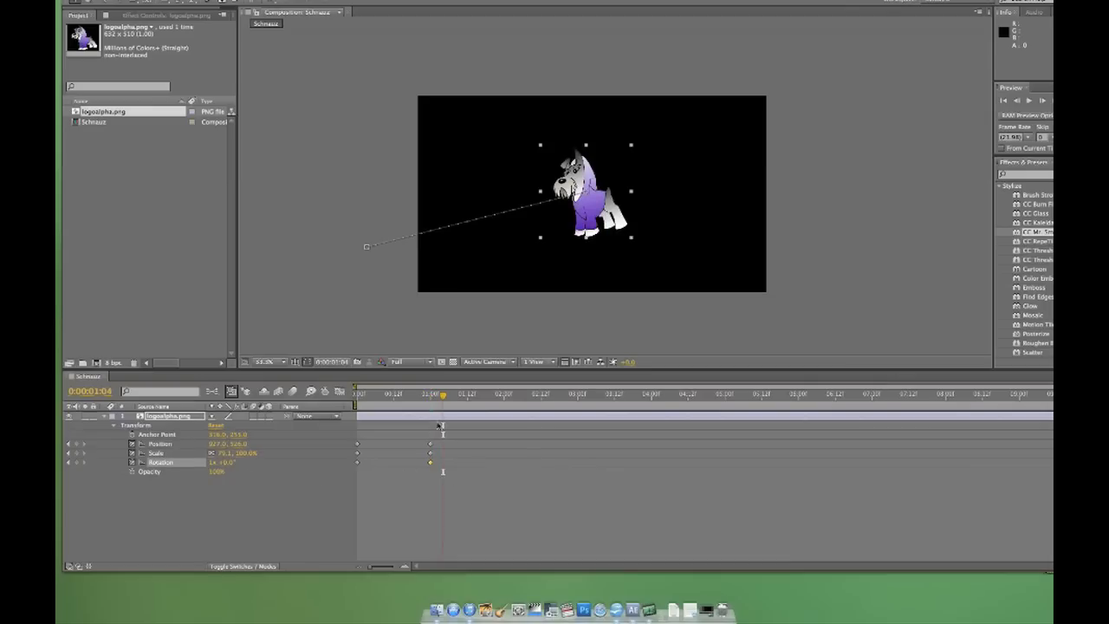
left_click(503, 392)
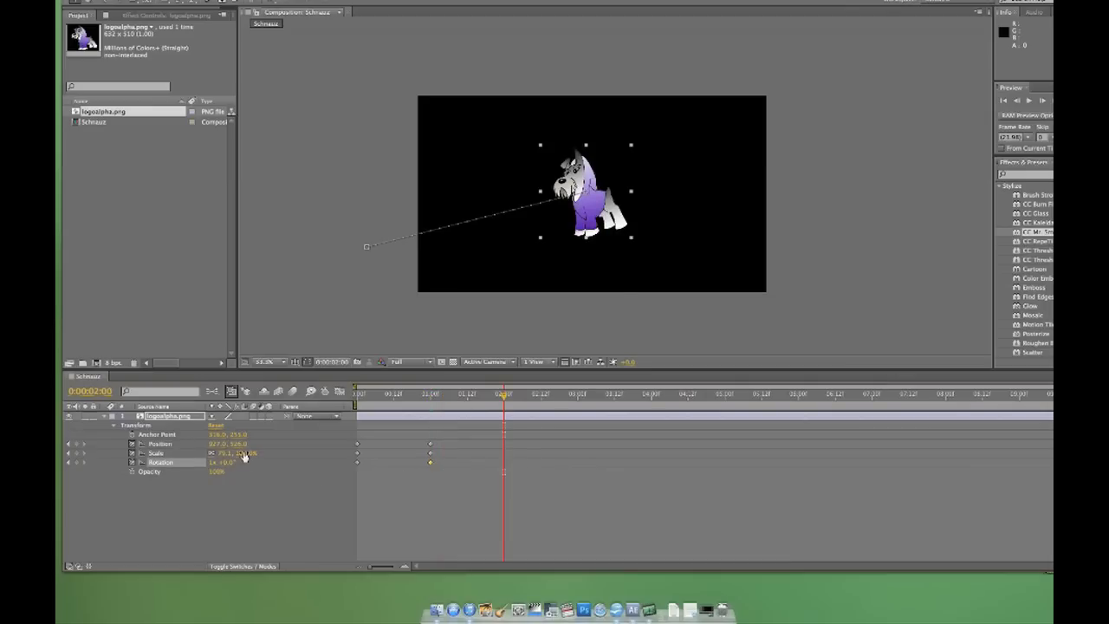
left_click_drag(585, 190, 832, 250)
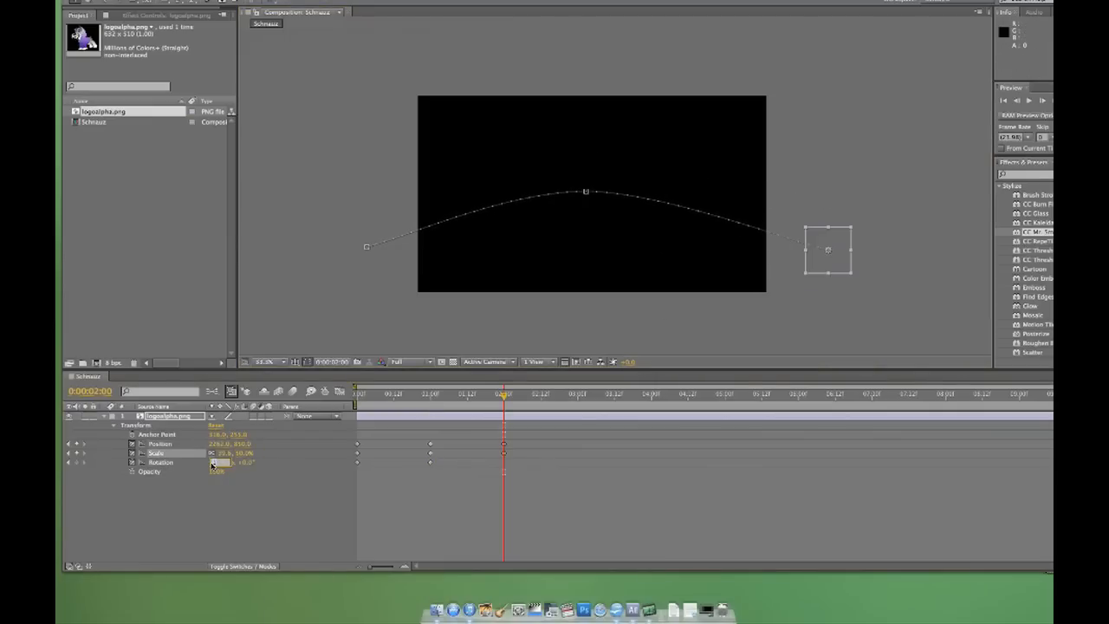
left_click(356, 393)
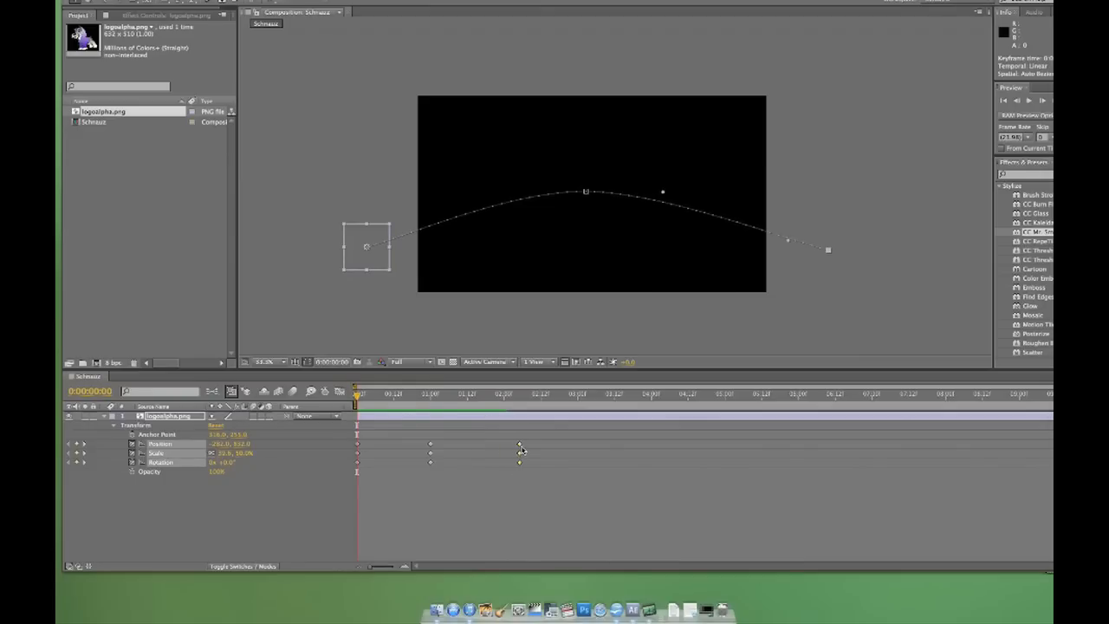
Drag the 2-second Position, Scale and Rotation keyframes out to the 4-second mark
left_click_drag(520, 462, 617, 444)
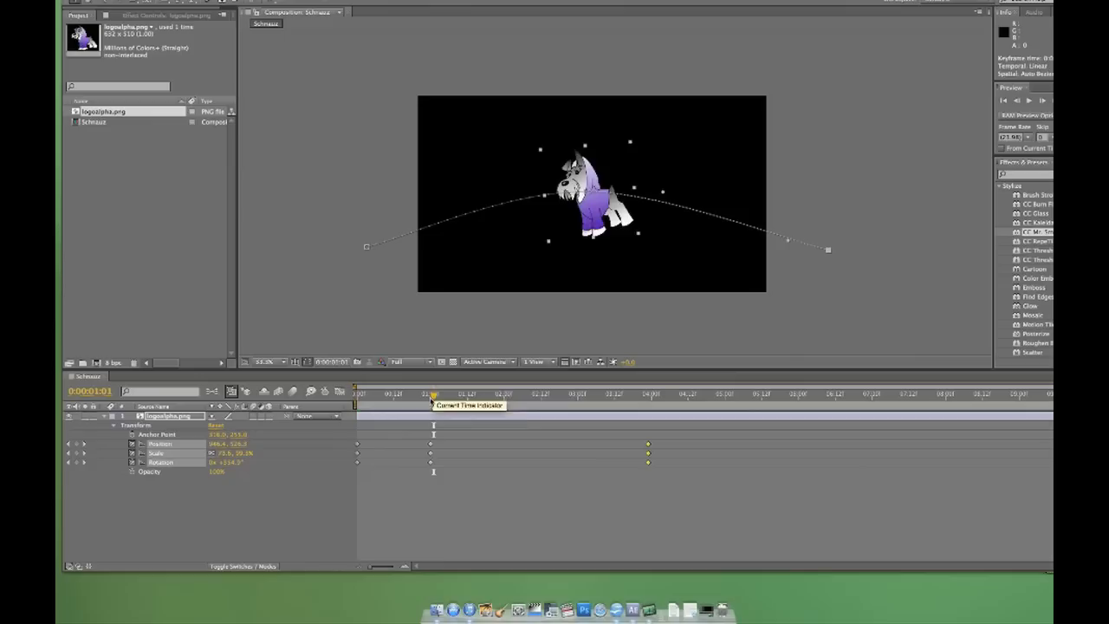
left_click_drag(433, 394, 515, 395)
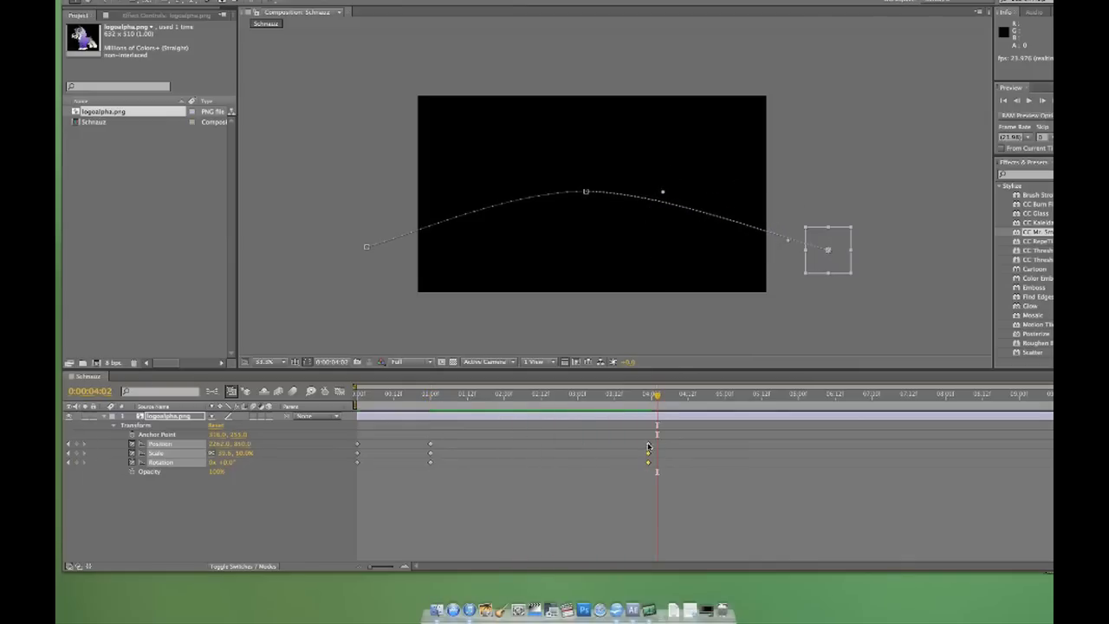
left_click(418, 394)
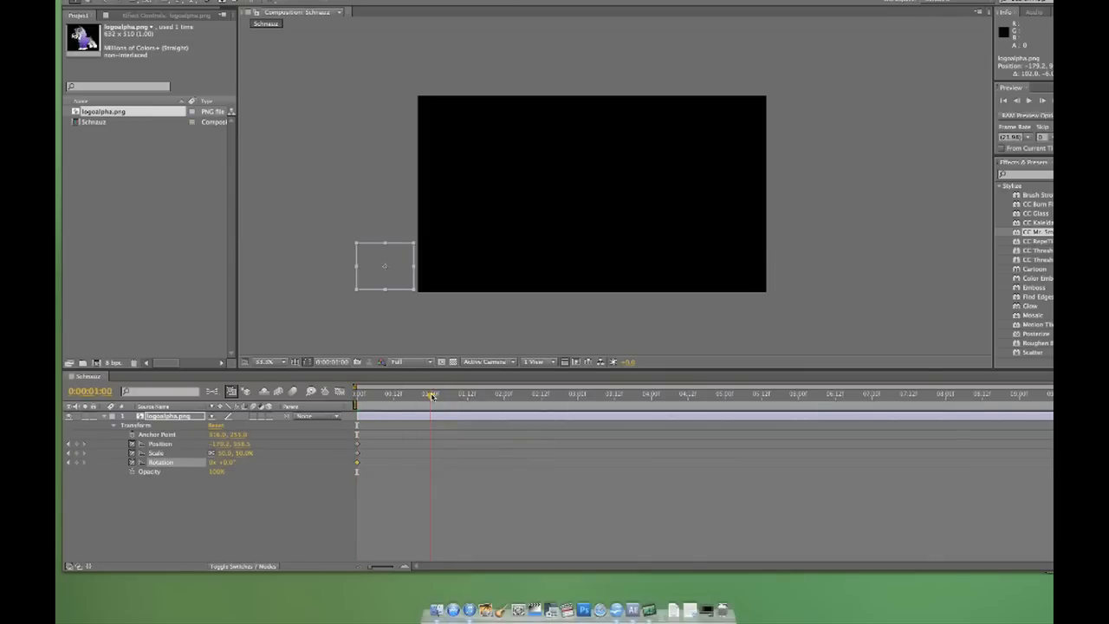
Bring the logo into the frame centre at 1 second, at 100% scale with one turn
left_click_drag(384, 265, 571, 201)
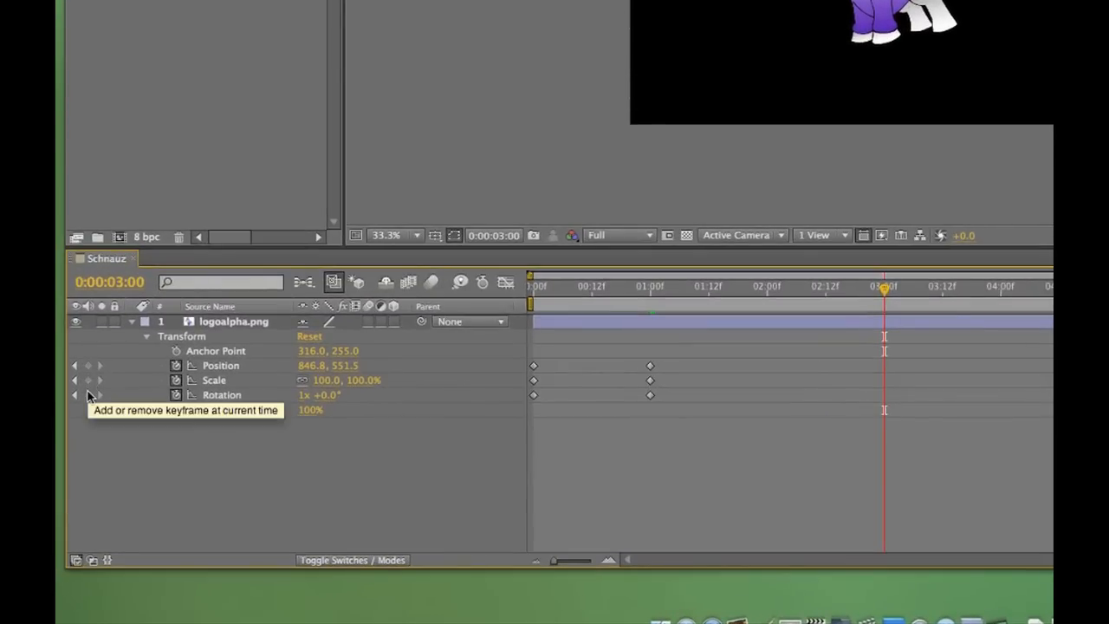
Add hold keyframes for Position, Scale and Rotation at the 3-second mark
left_click(88, 365)
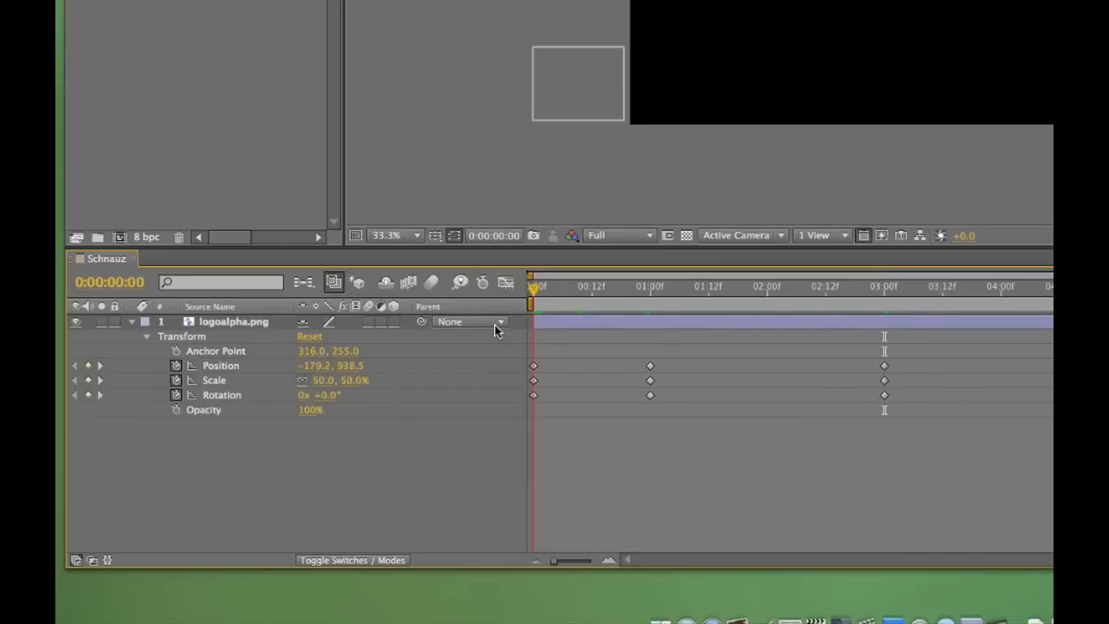
mouse_move(511, 331)
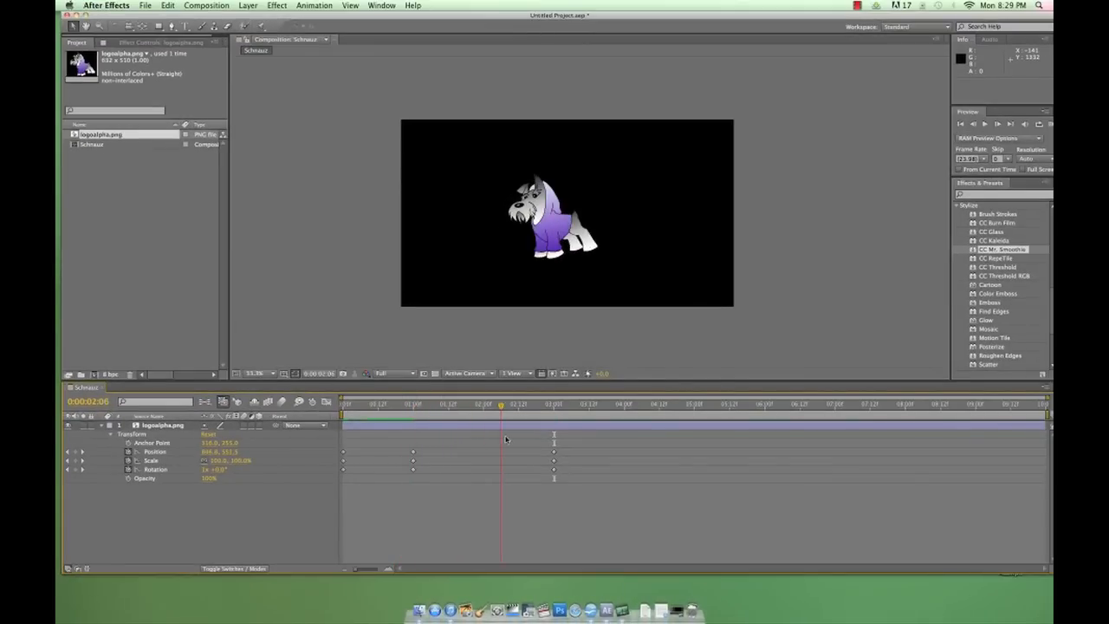
left_click(627, 404)
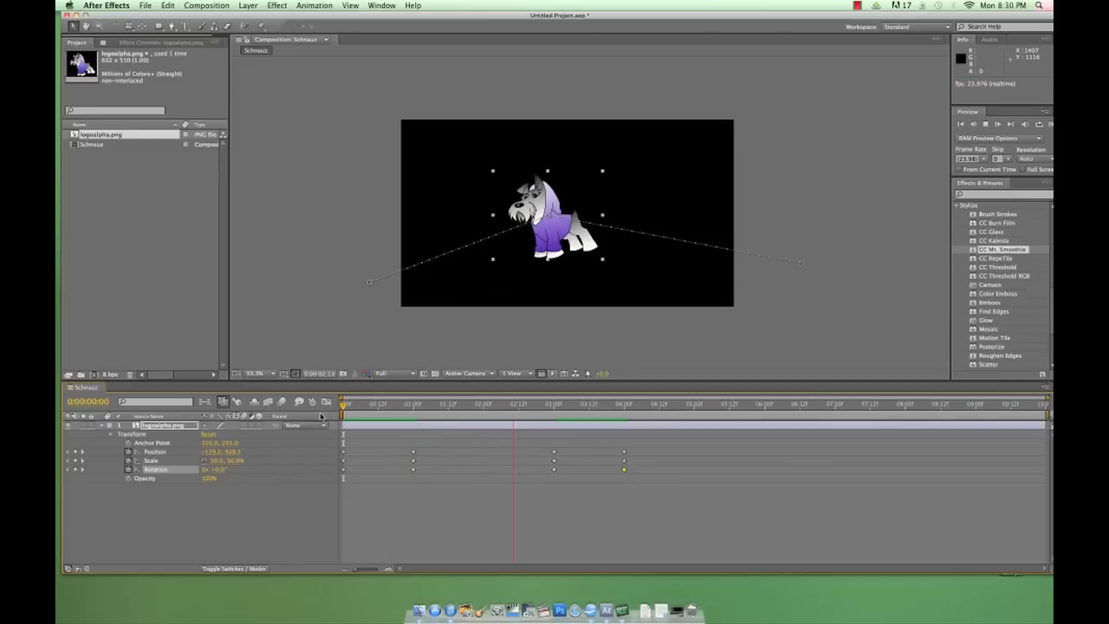
Preview the full logo animation, then stop playback
left_click(644, 404)
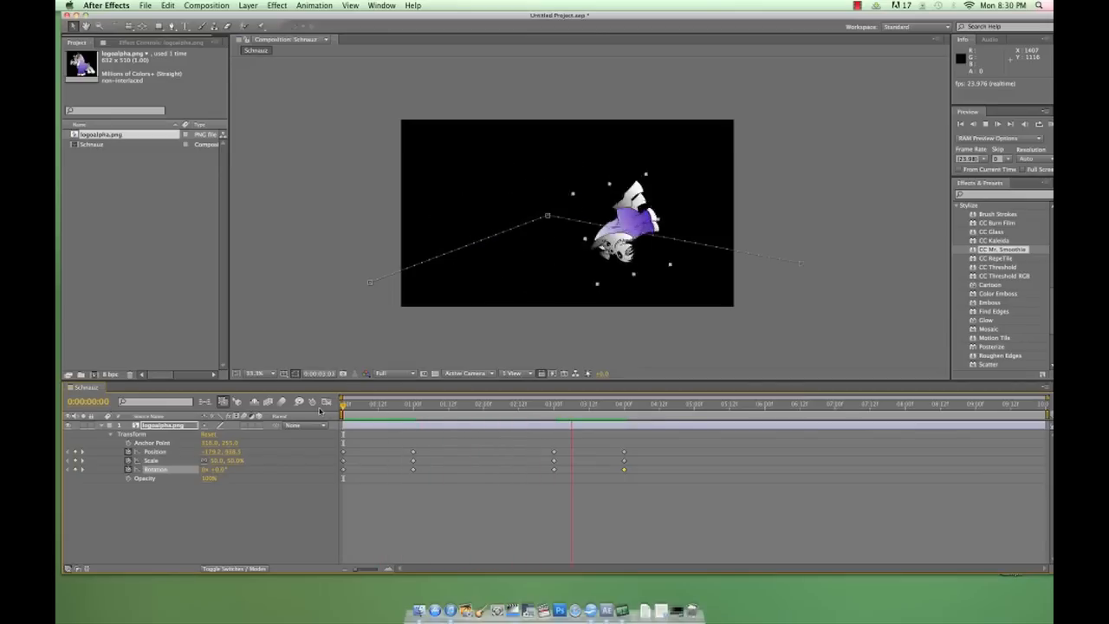
left_click(647, 404)
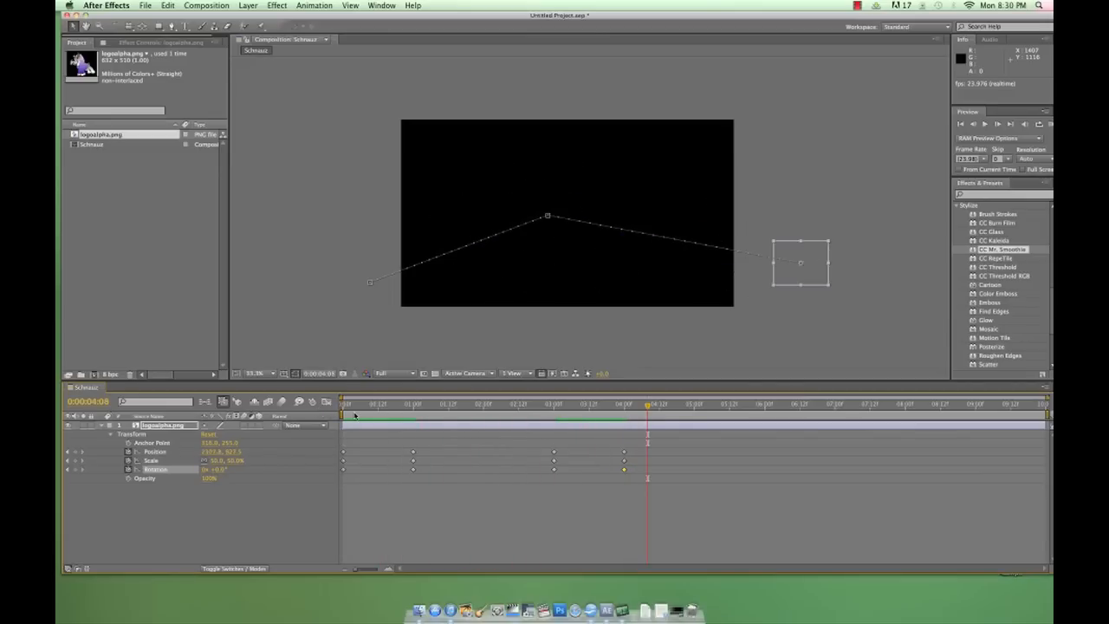
mouse_move(353, 416)
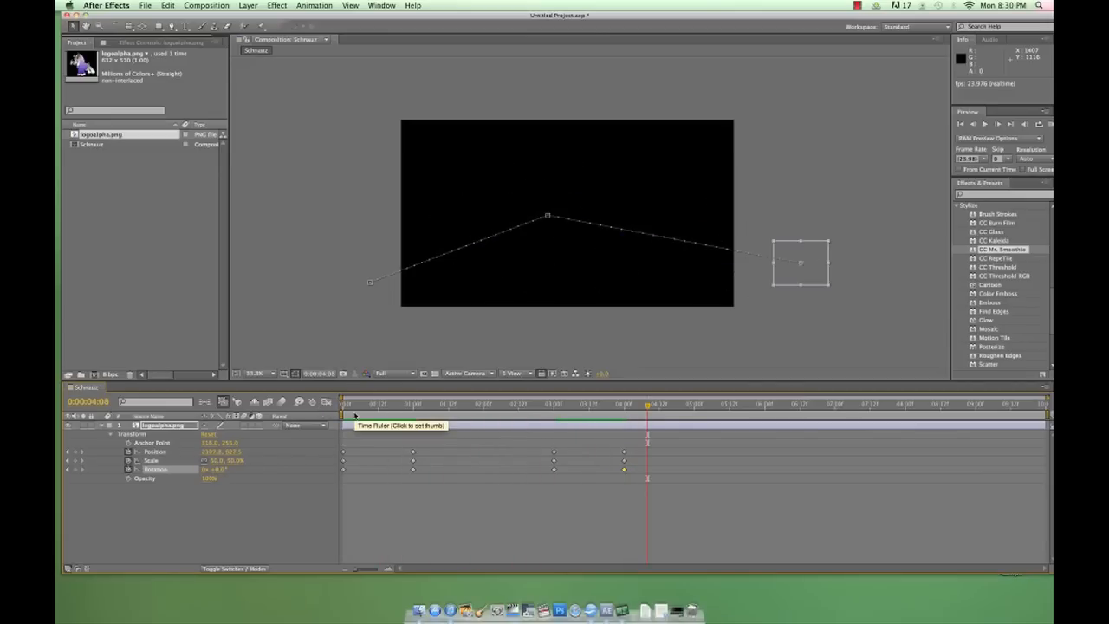